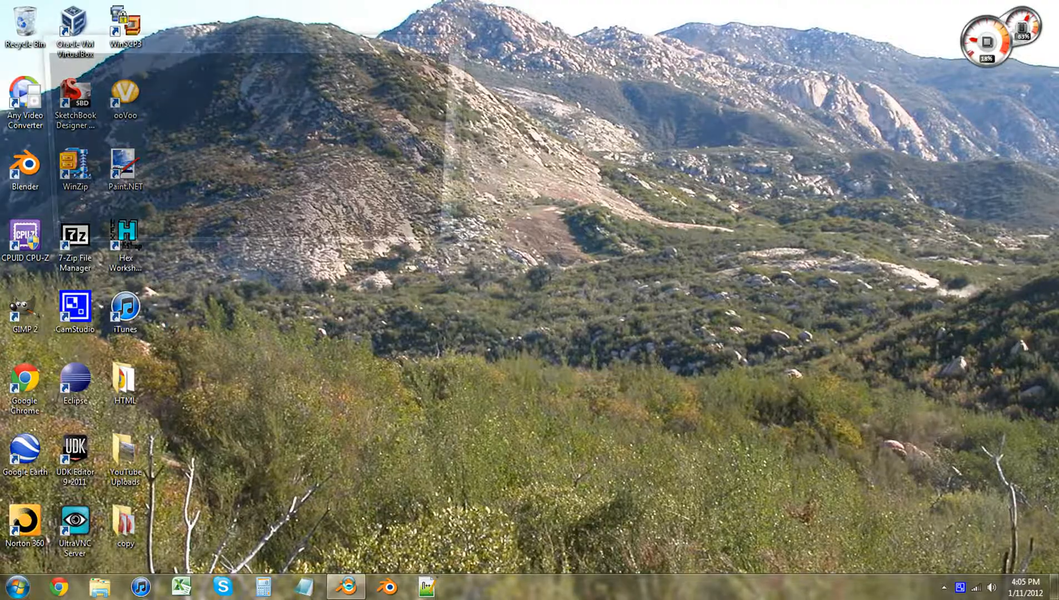
# Step: Launch Blender and add a Landscape mesh to the empty scene
pyautogui.doubleClick(25, 168)
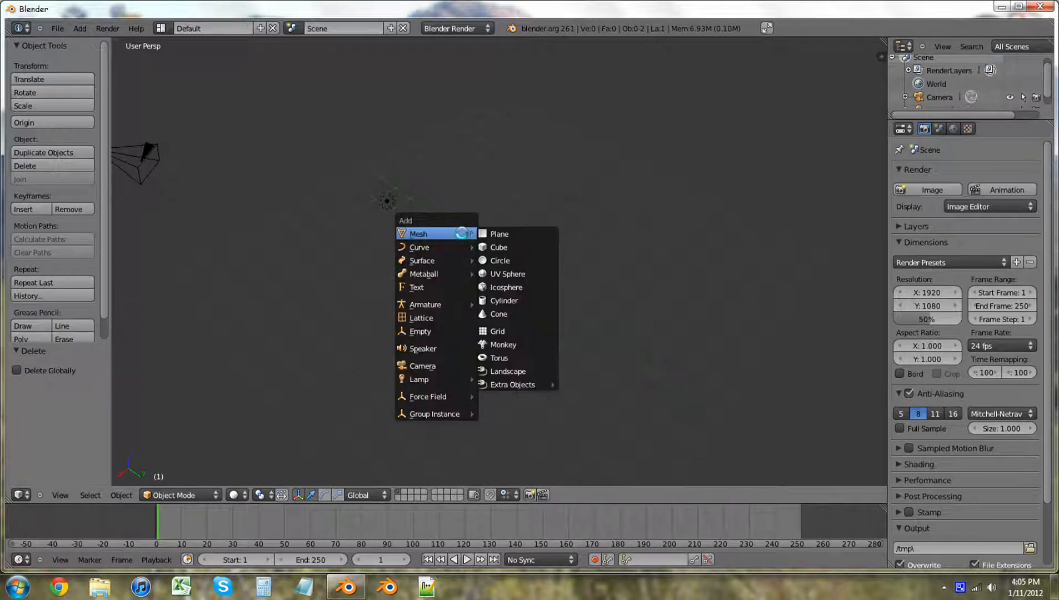
pyautogui.moveTo(507, 372)
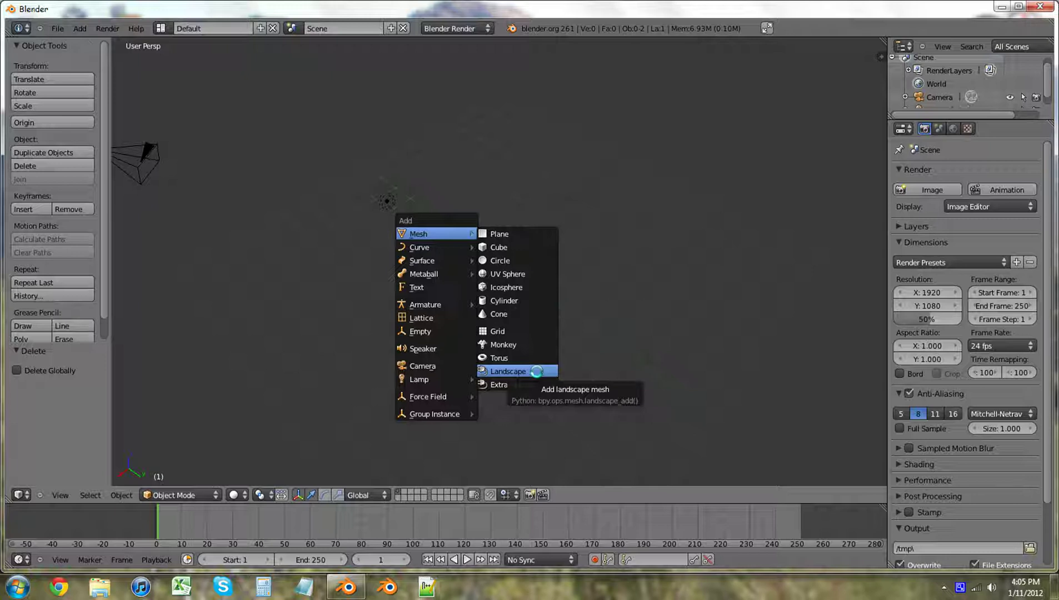
pyautogui.click(508, 372)
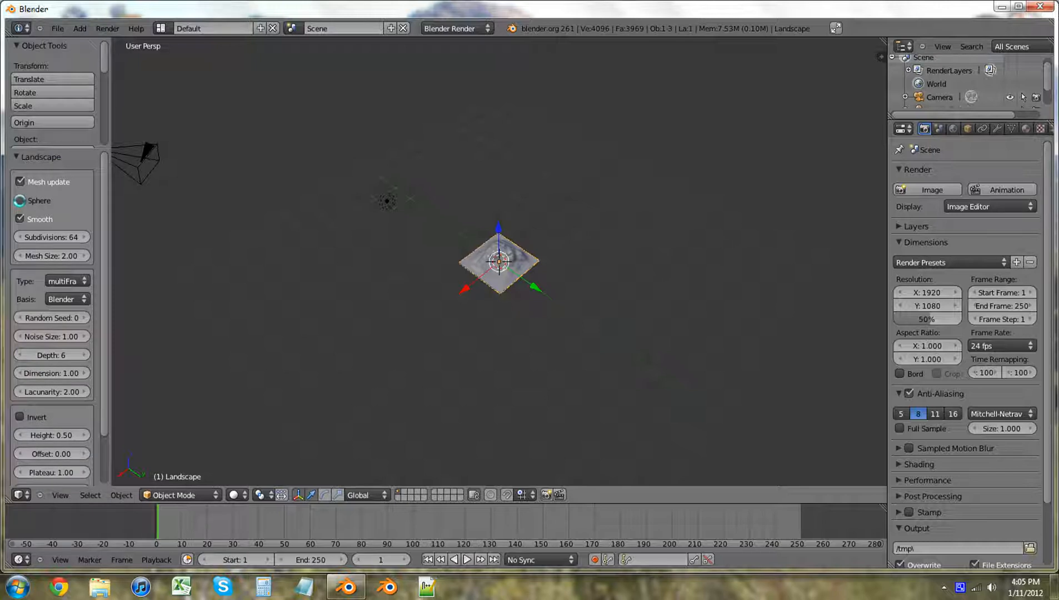
# Step: Make the landscape a sphere with 16 subdivisions, adjusting noise size and sea level
pyautogui.click(20, 200)
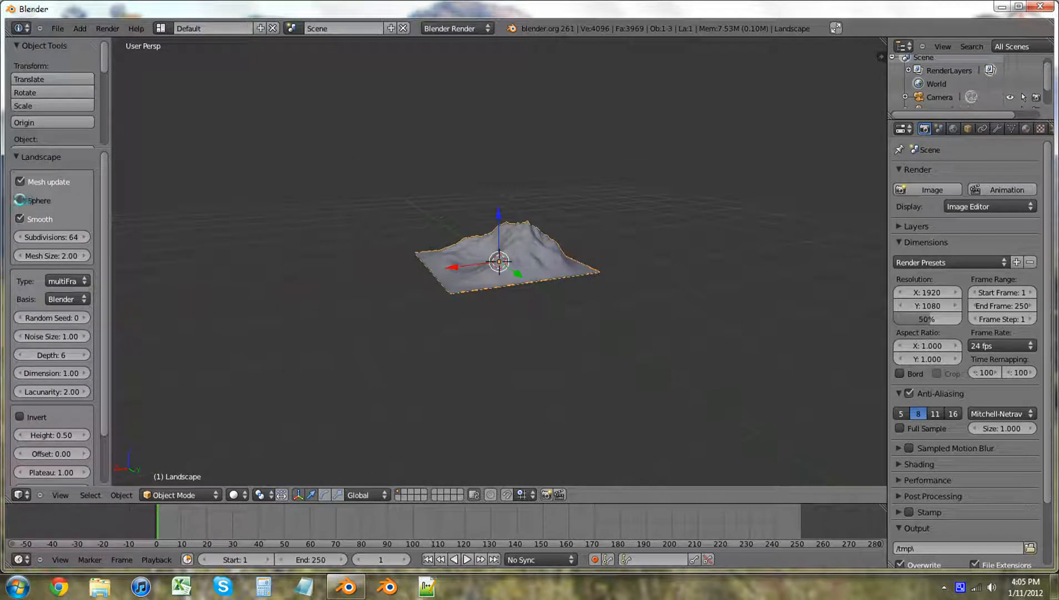
pyautogui.click(20, 200)
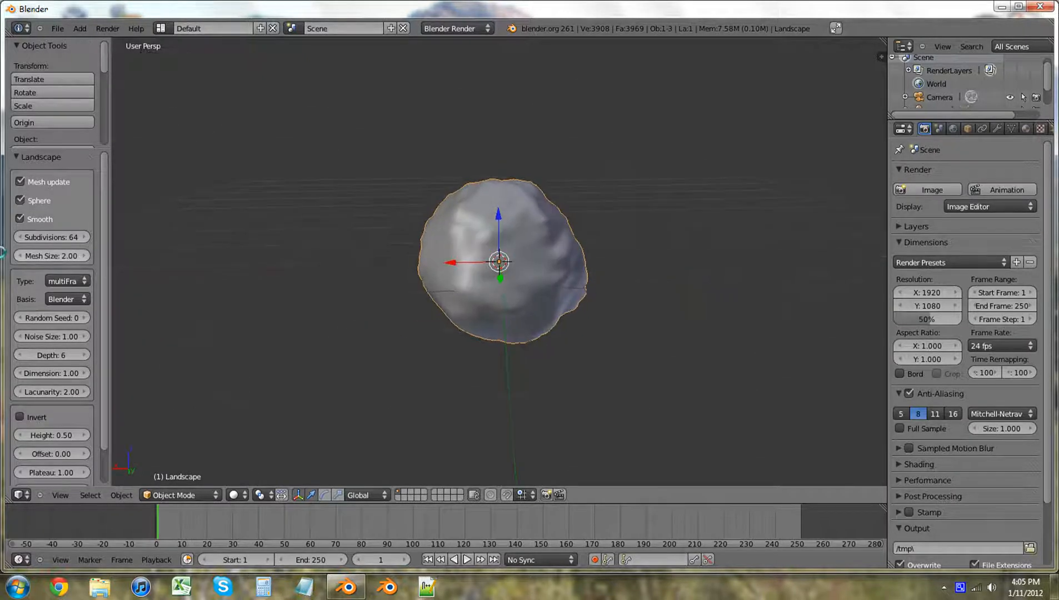
pyautogui.moveTo(52, 237)
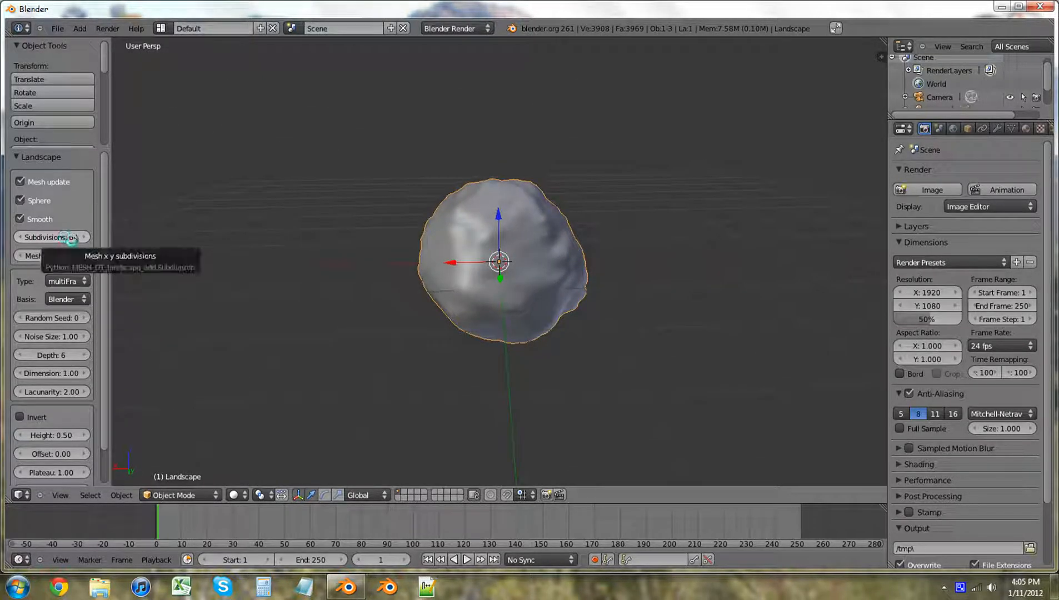
pyautogui.click(53, 237)
pyautogui.write('15')
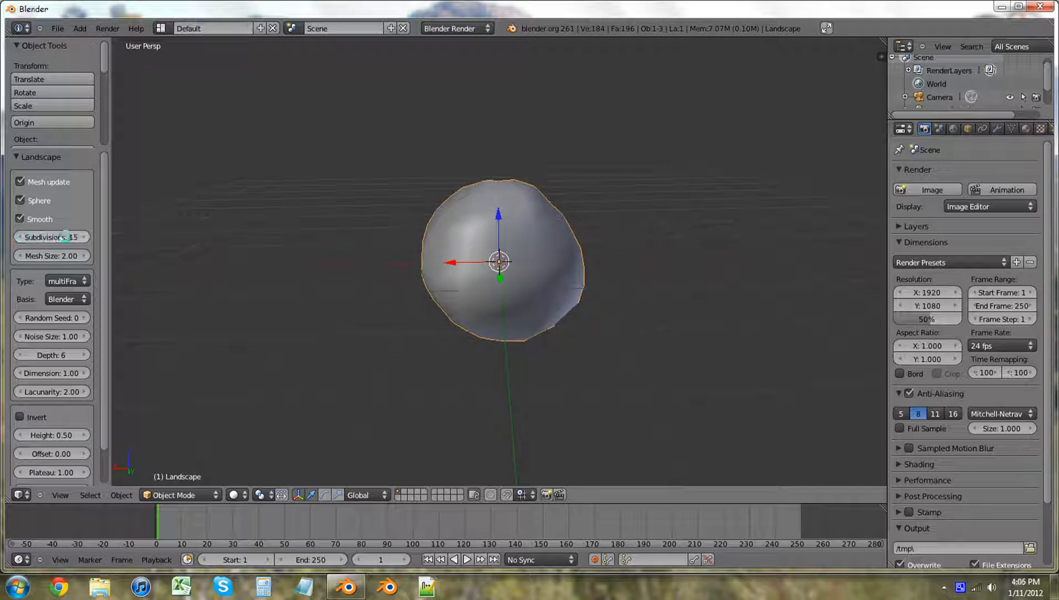
pyautogui.click(76, 237)
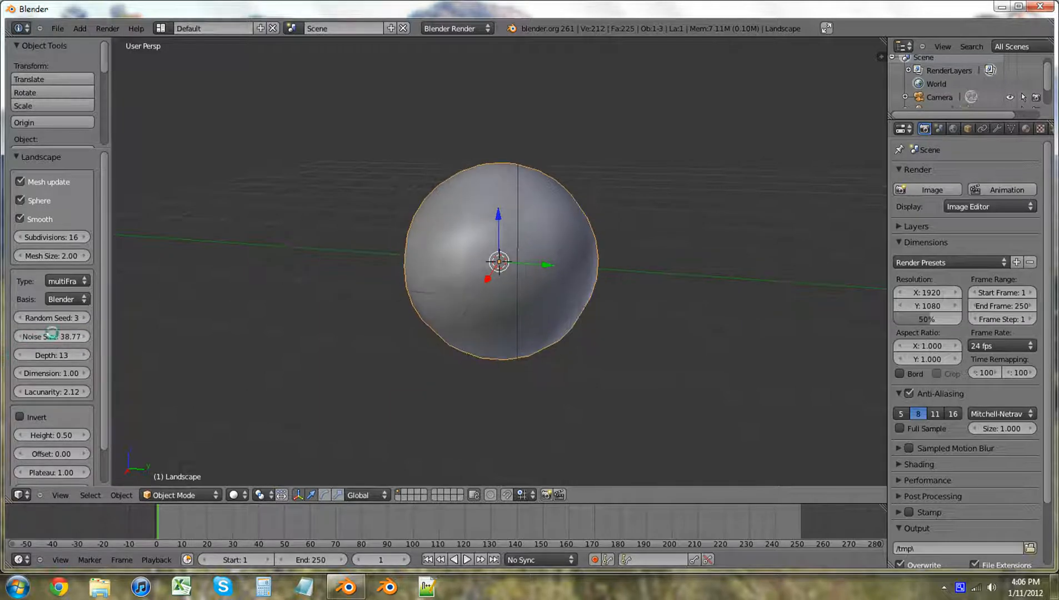
pyautogui.click(52, 336)
pyautogui.write('1.03')
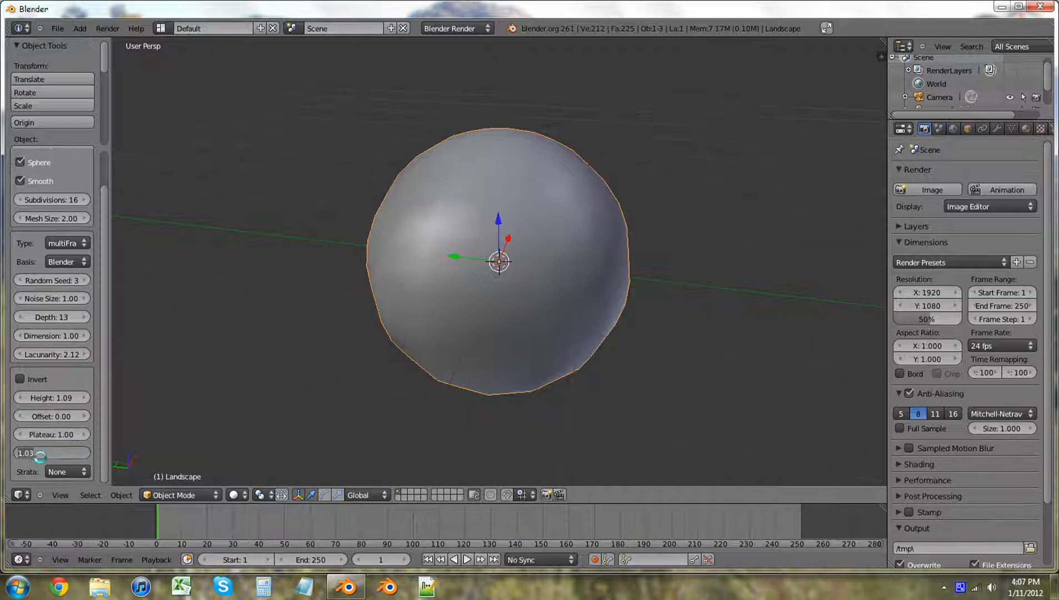
pyautogui.click(51, 453)
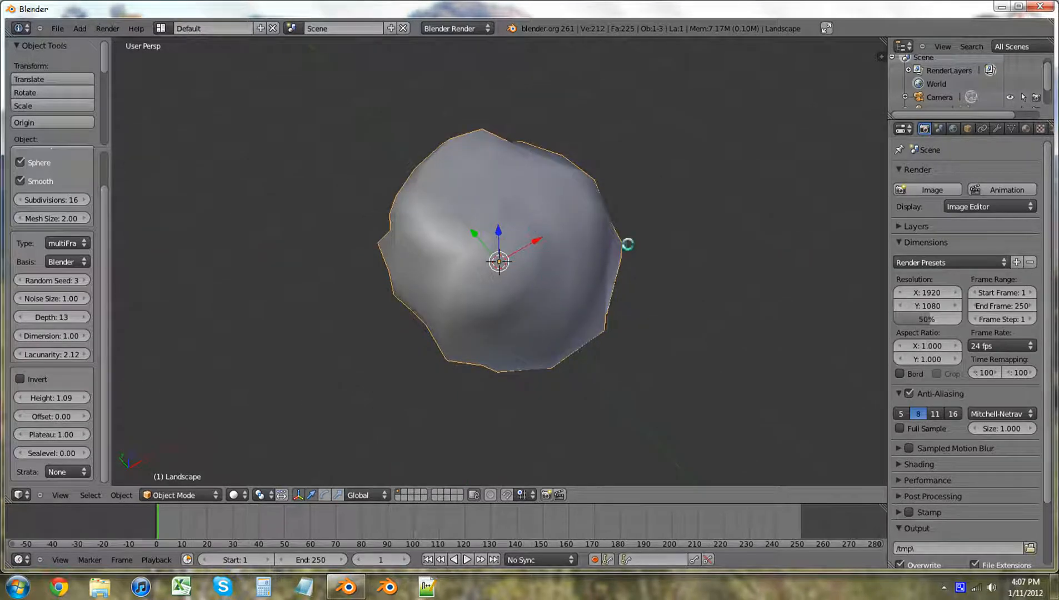
# Step: In Edit Mode, delete the selected bottom vertices of the rock
pyautogui.press('Tab')
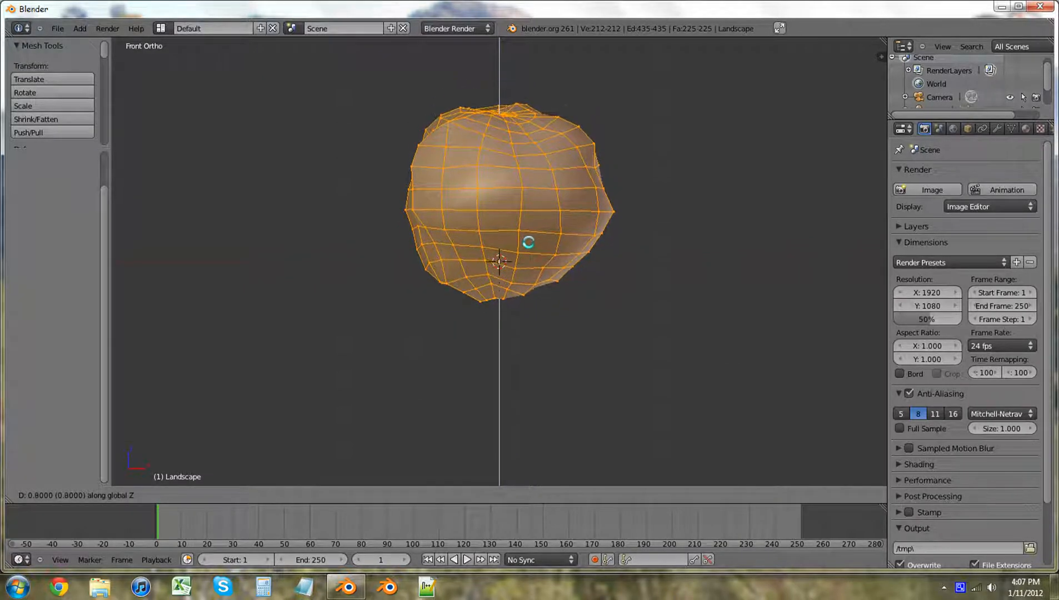
pyautogui.moveTo(530, 250)
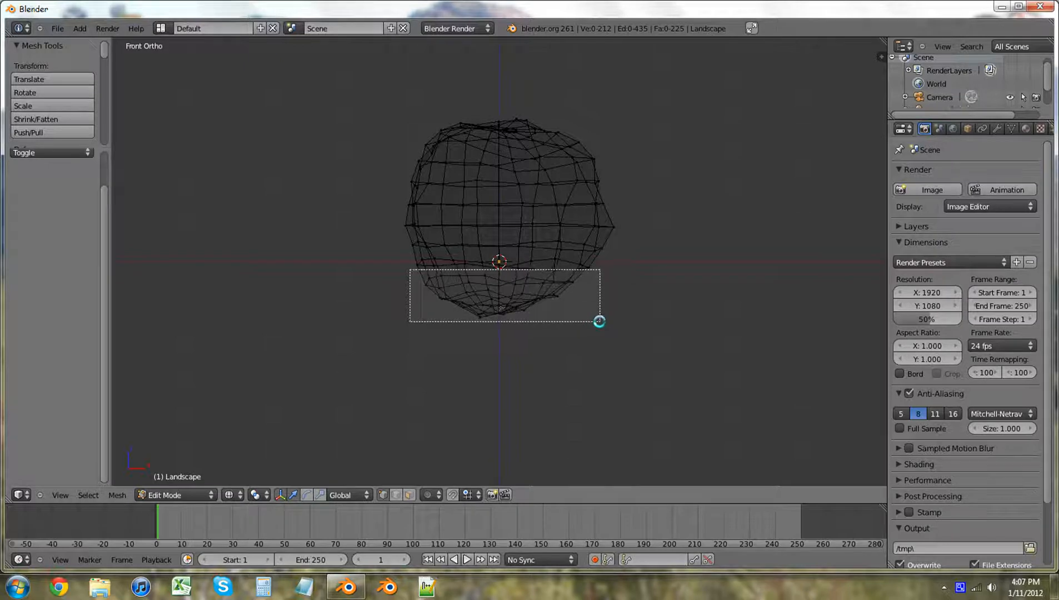
pyautogui.press('x')
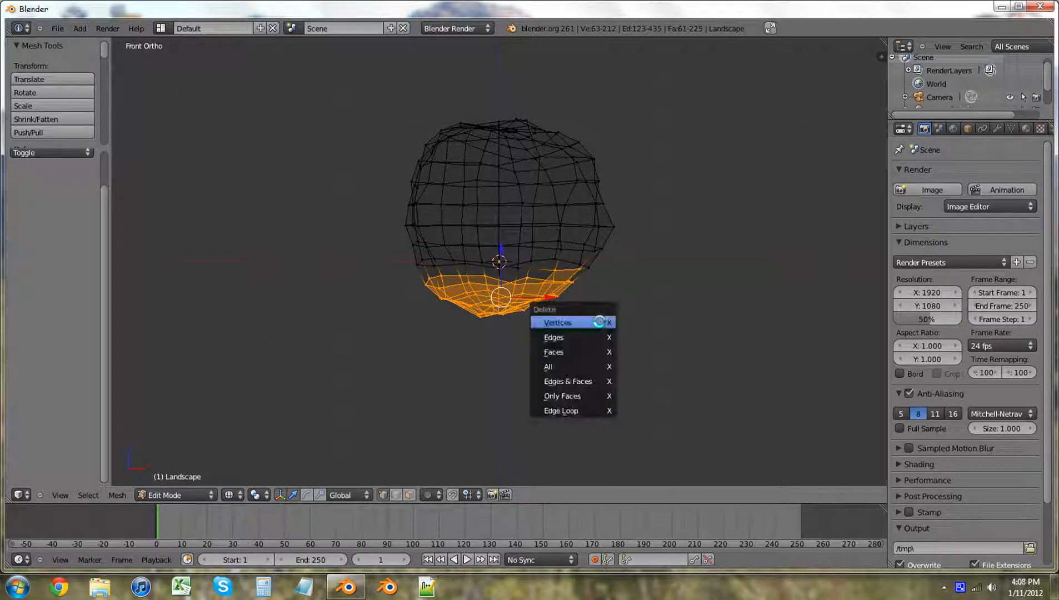
pyautogui.click(558, 322)
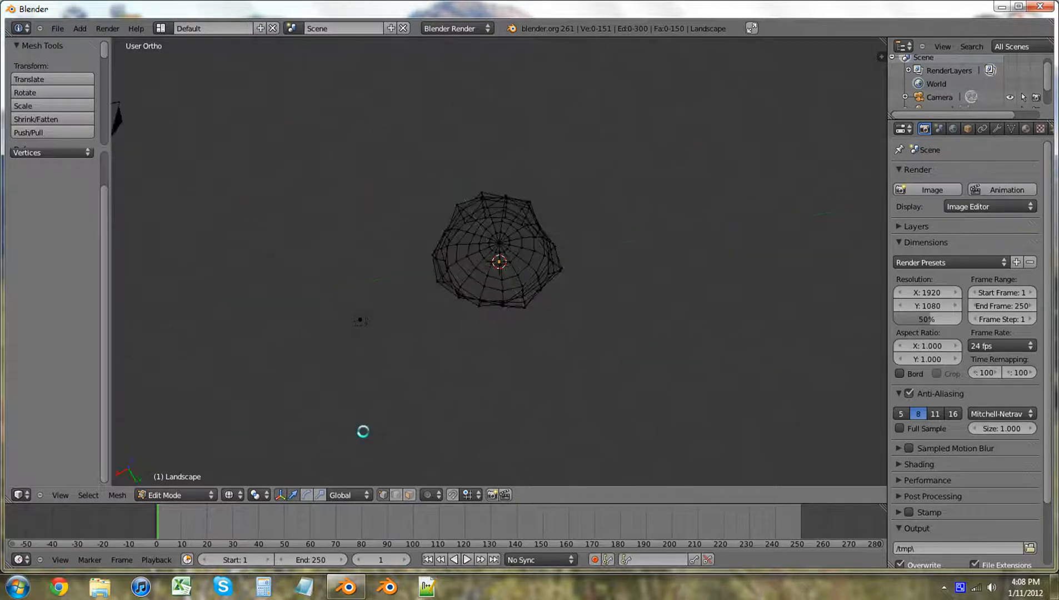
# Step: Save the file as Rock-001.blend in a new Rock folder under Assets
pyautogui.click(230, 495)
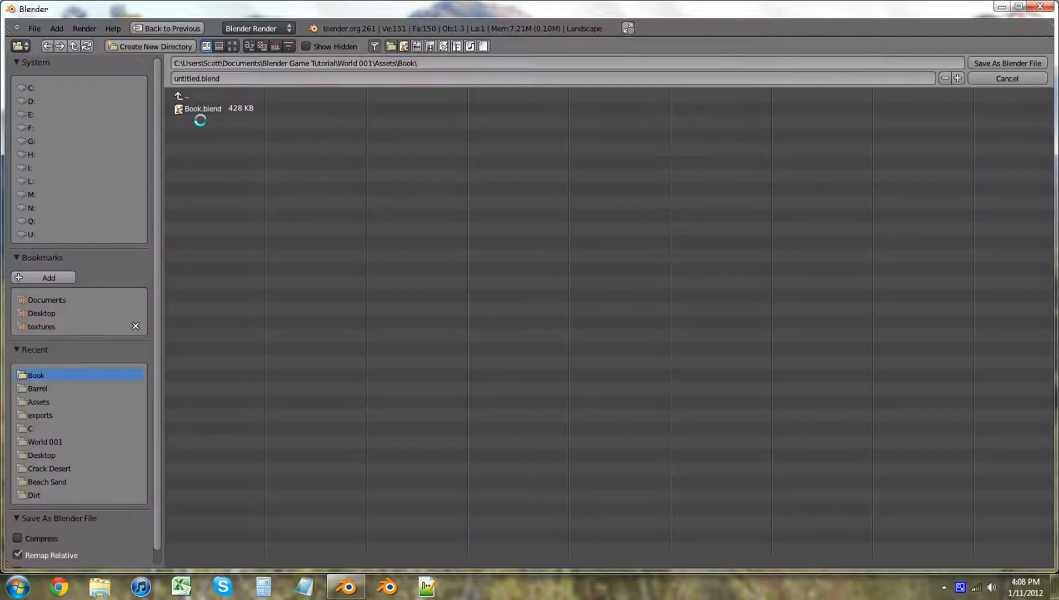
pyautogui.click(38, 401)
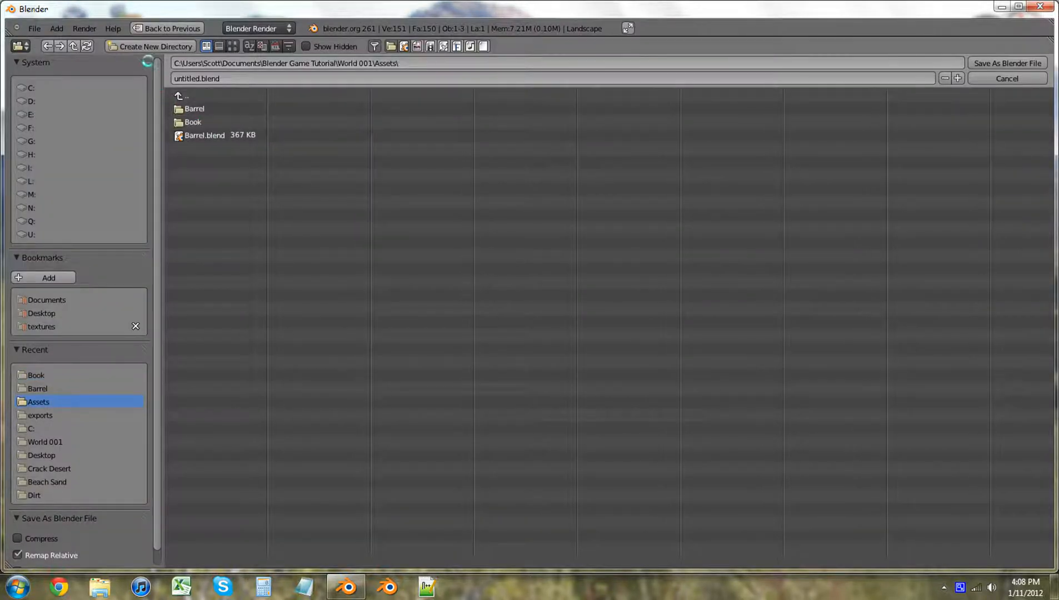
pyautogui.click(150, 46)
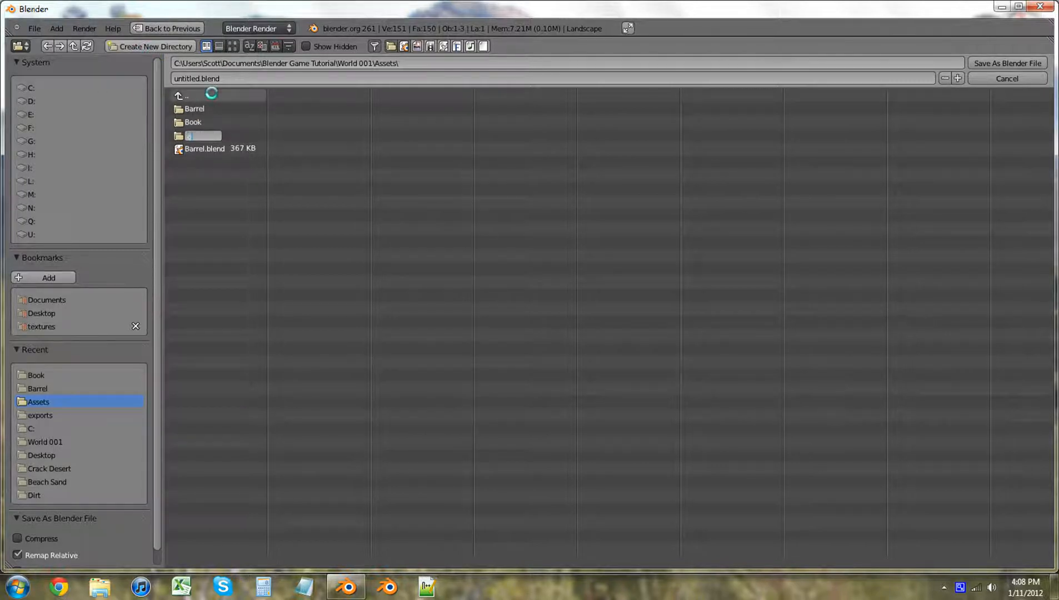
pyautogui.doubleClick(196, 135)
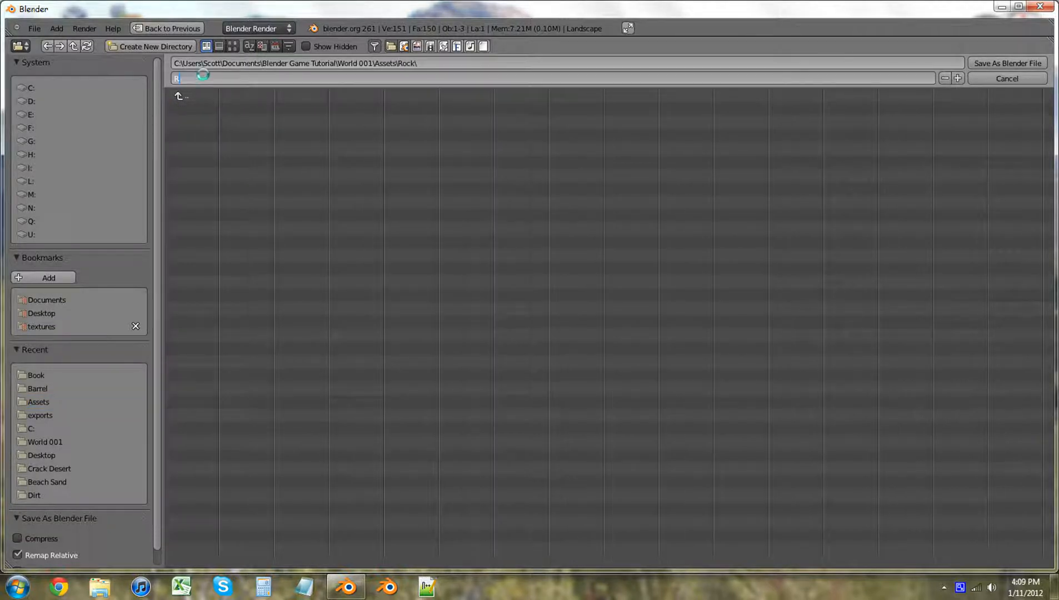
pyautogui.write('Rock-001.blend')
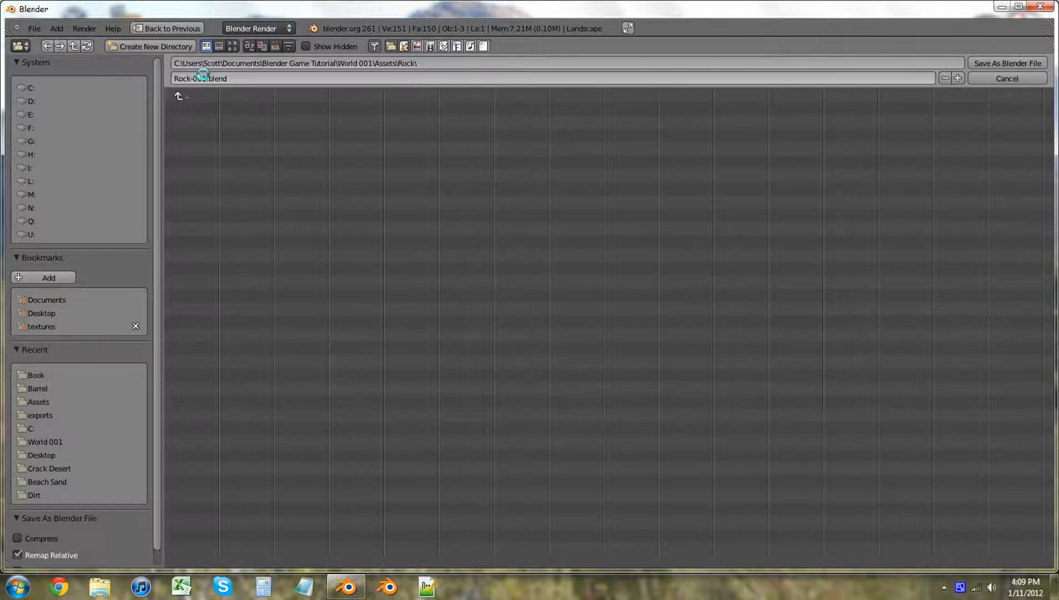
pyautogui.click(1008, 63)
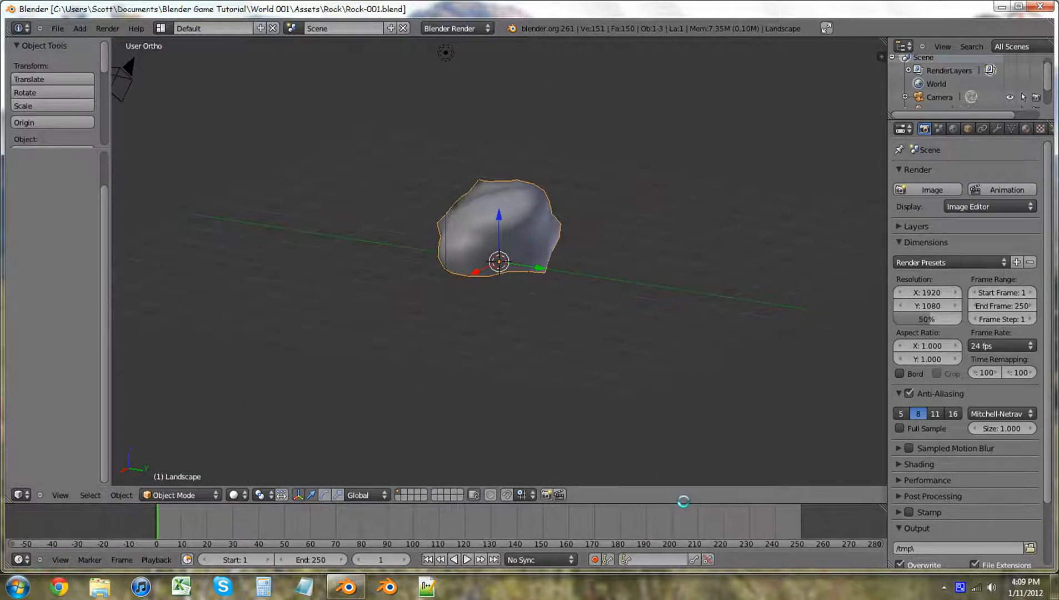
# Step: Select all rock vertices, view the UV layout, and export it as Rock-001.png
pyautogui.press('Tab')
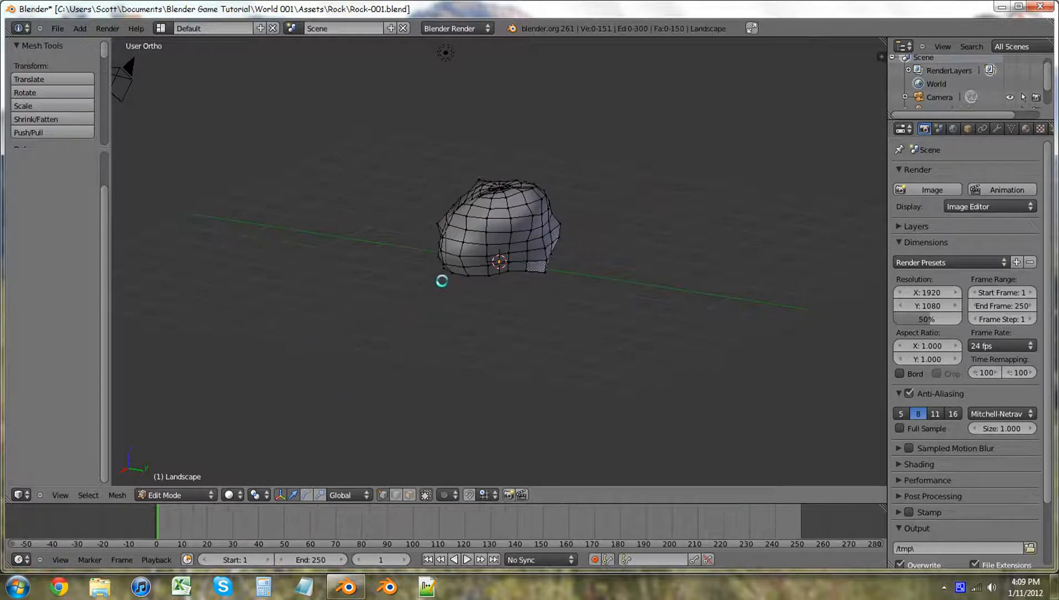
pyautogui.press('a')
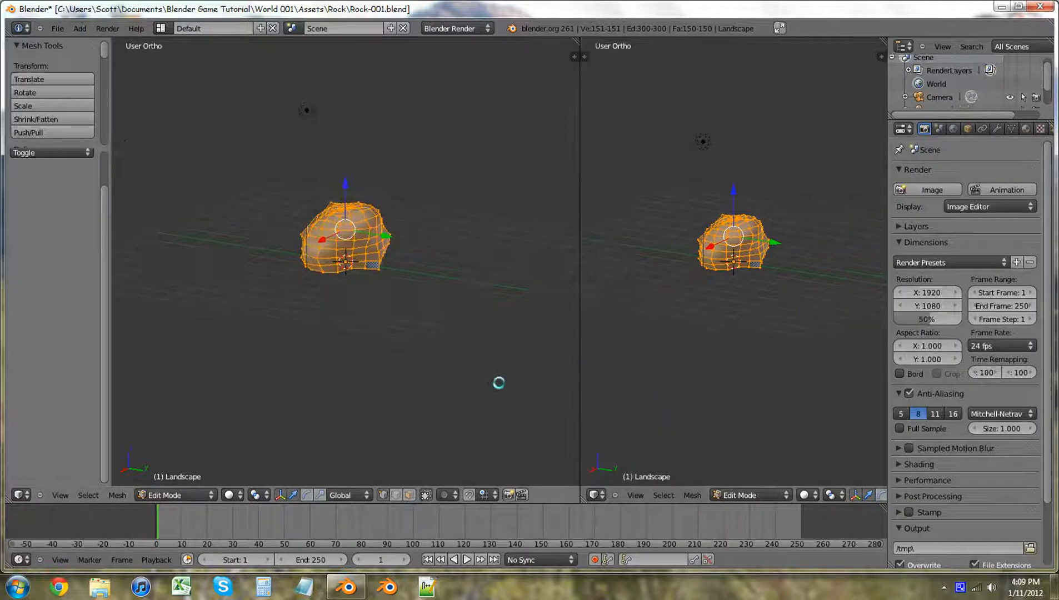
pyautogui.click(600, 495)
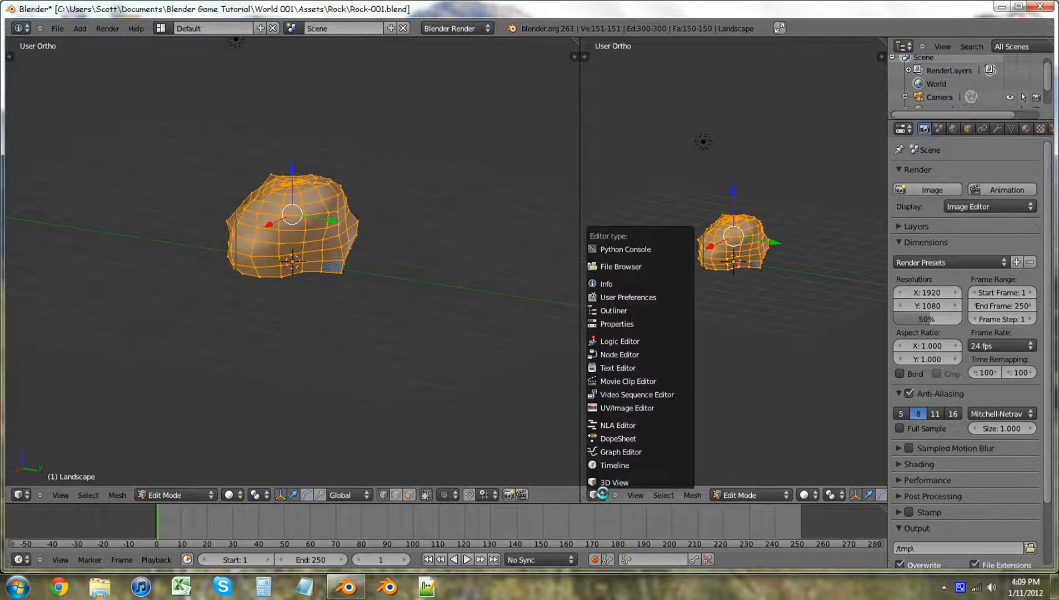
pyautogui.click(626, 407)
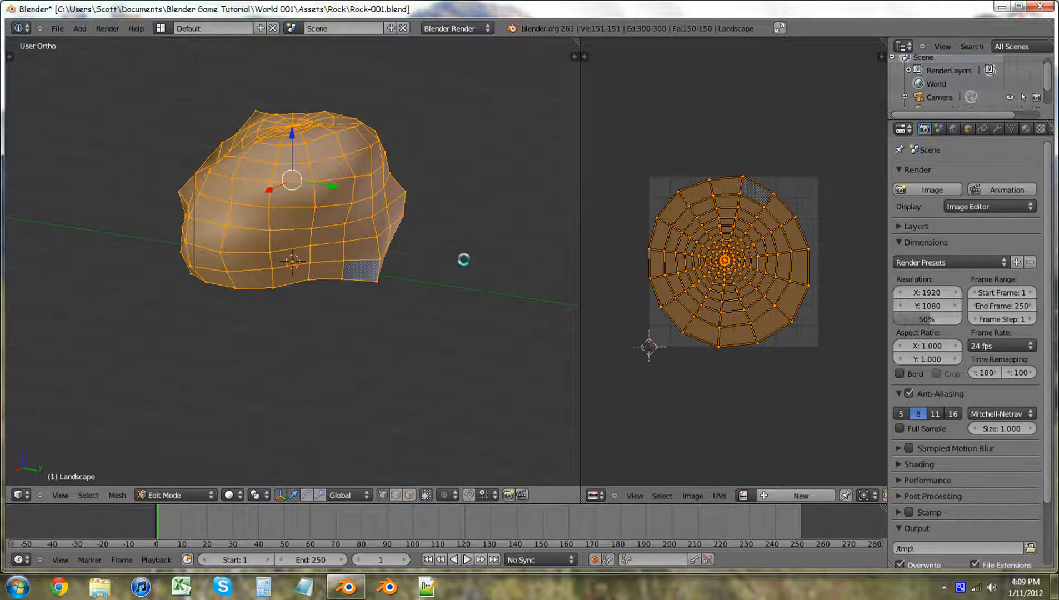
pyautogui.moveTo(818, 281)
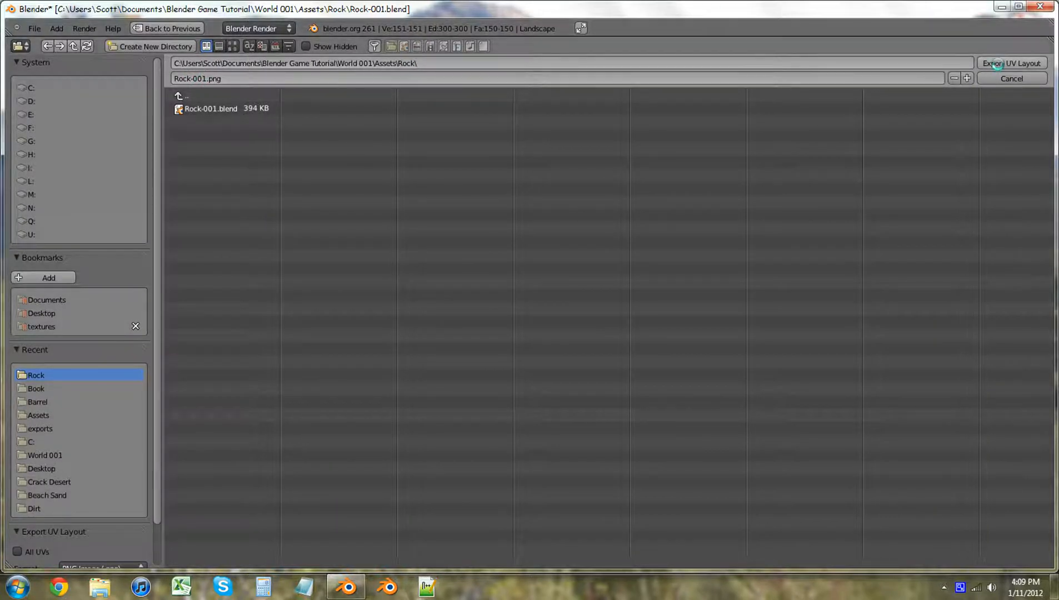
pyautogui.click(1011, 79)
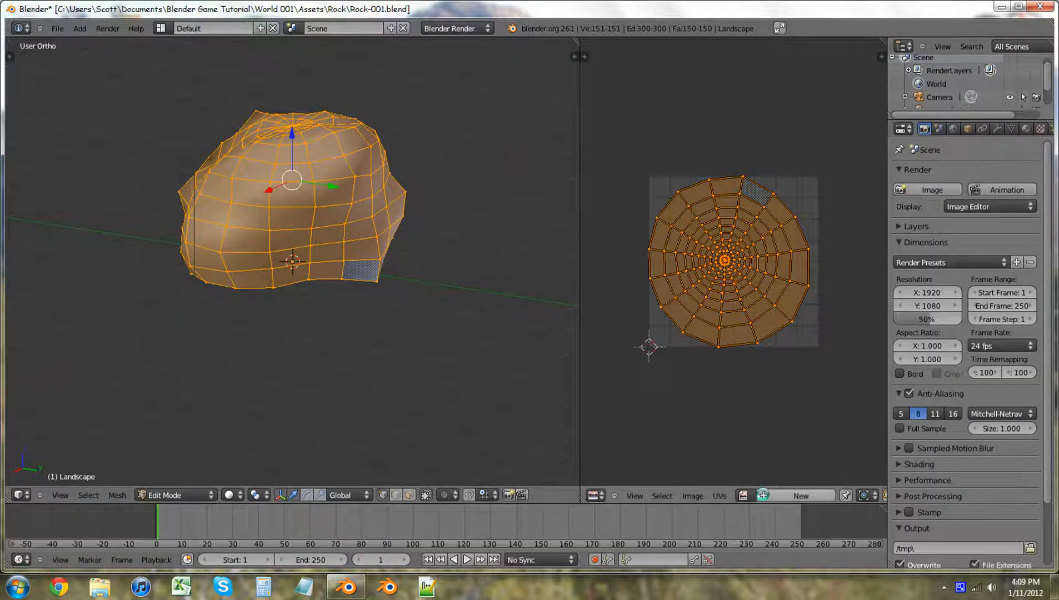
# Step: Create a new 1024×1024 image named Rock-001 in the image editor
pyautogui.click(800, 495)
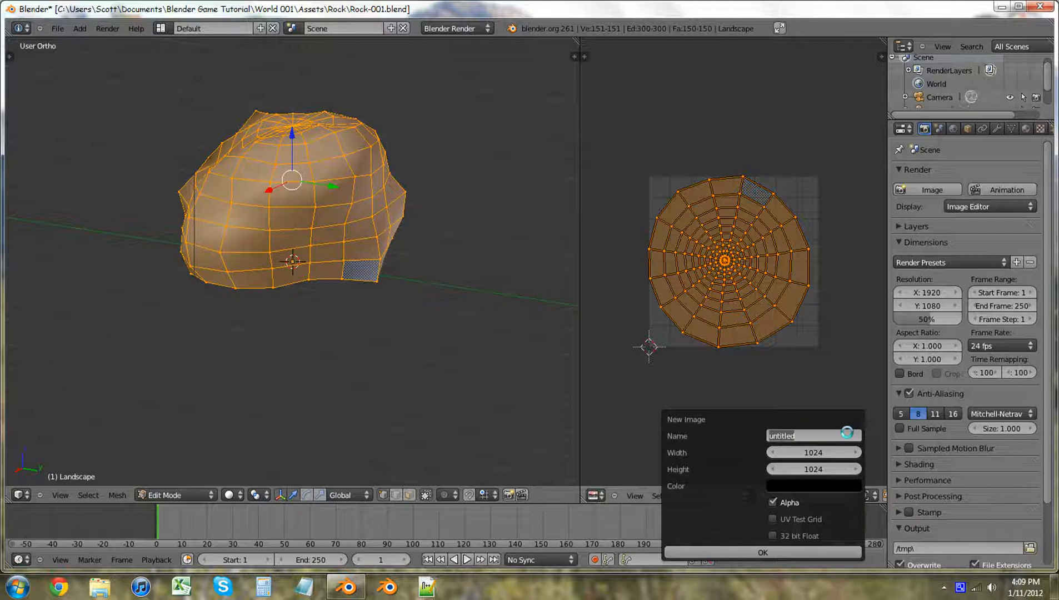
pyautogui.write('Rock')
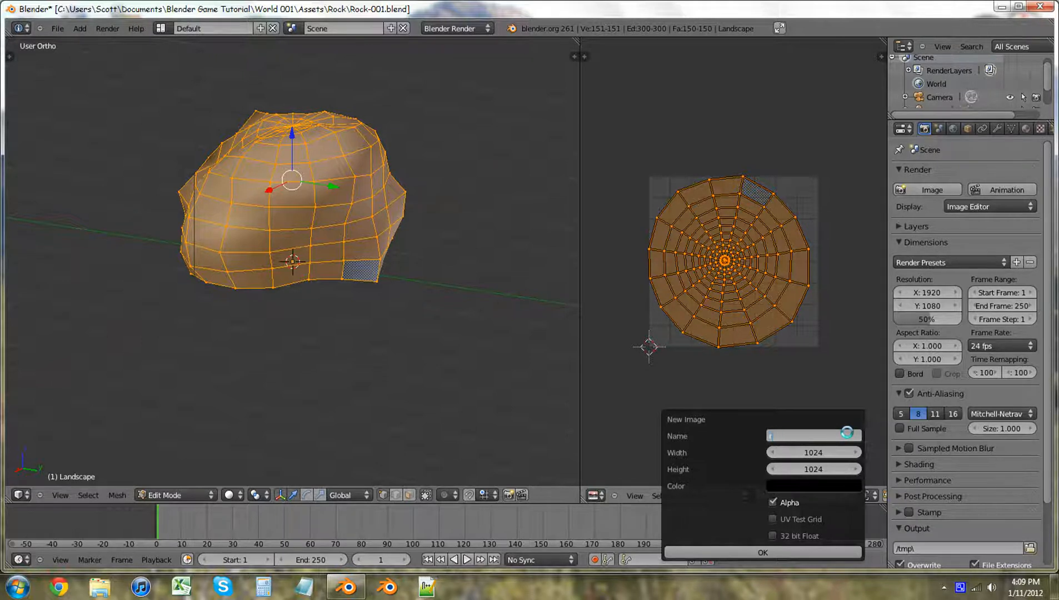
pyautogui.write('rock')
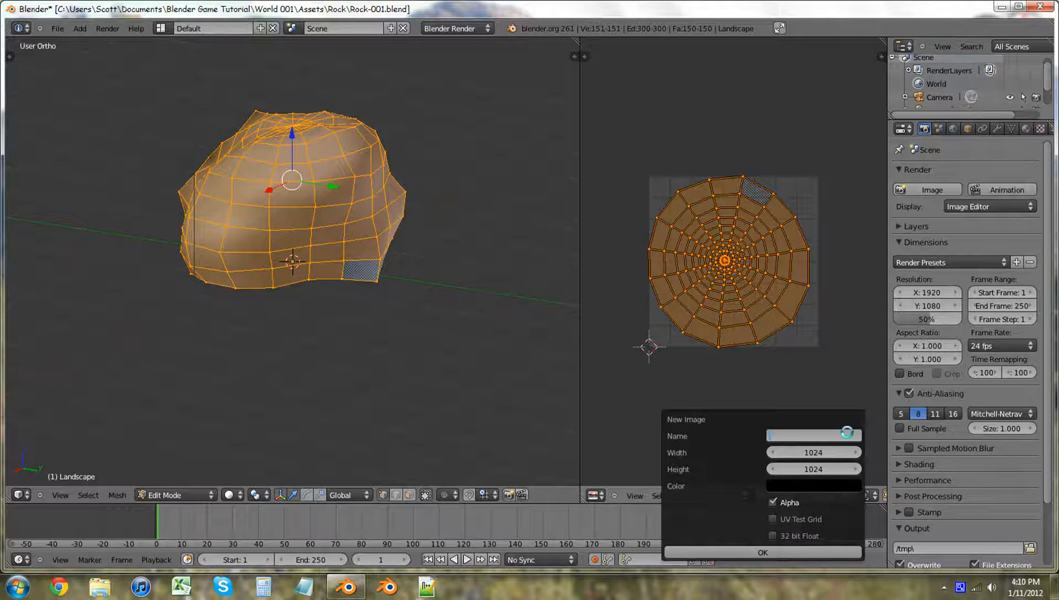
pyautogui.write('Rock-001')
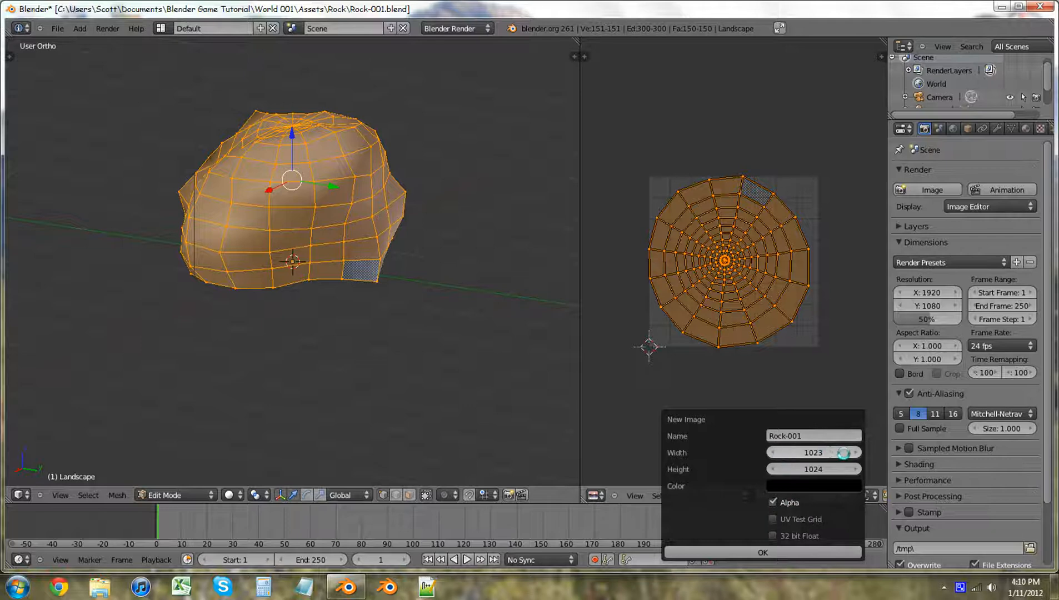
pyautogui.click(762, 553)
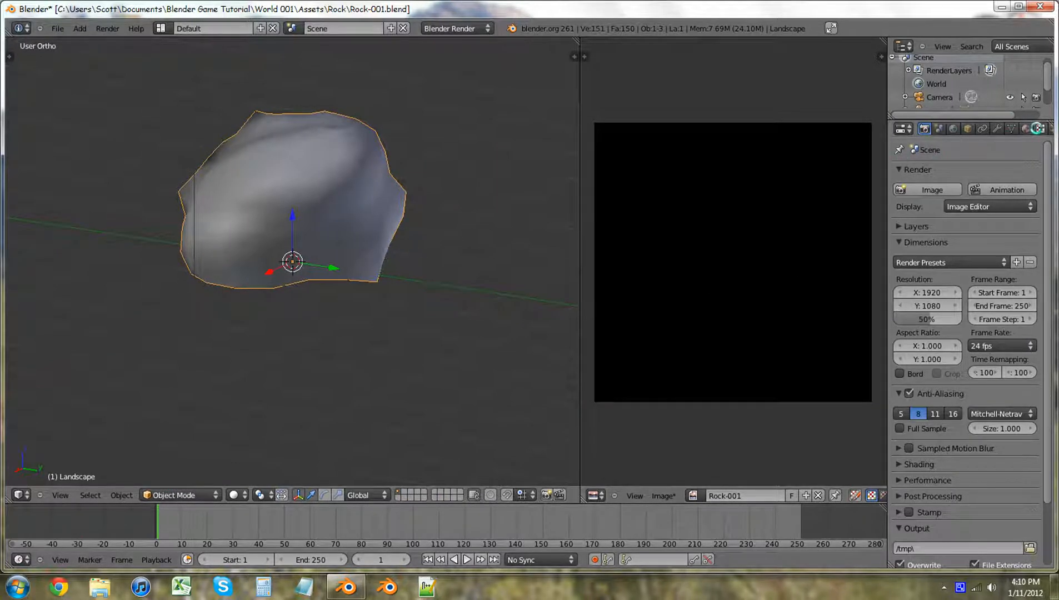
# Step: Add a new Clouds texture in the Properties Texture tab
pyautogui.click(1041, 128)
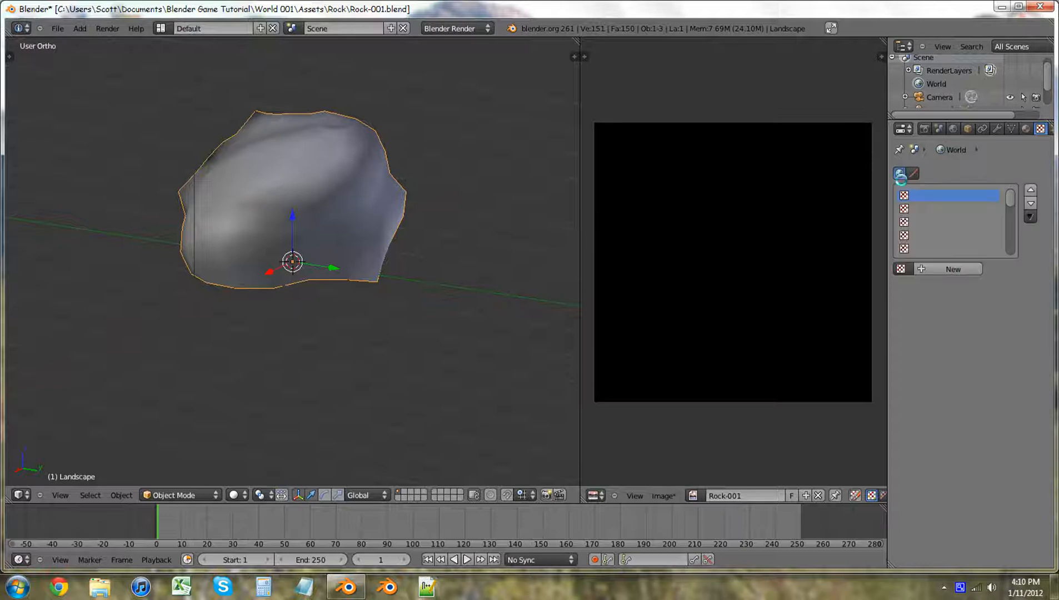
pyautogui.click(952, 268)
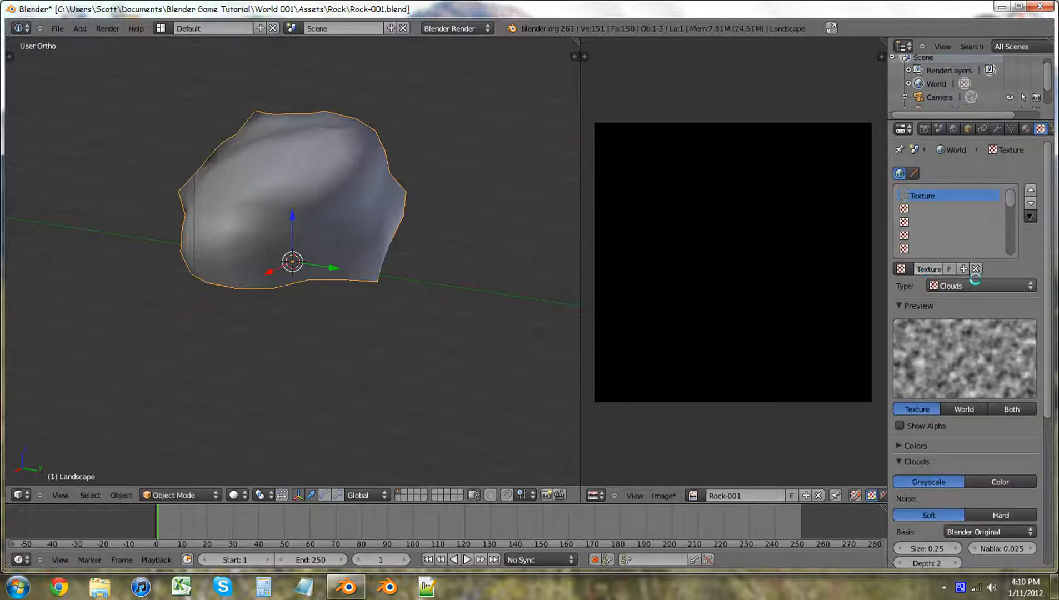
pyautogui.click(978, 285)
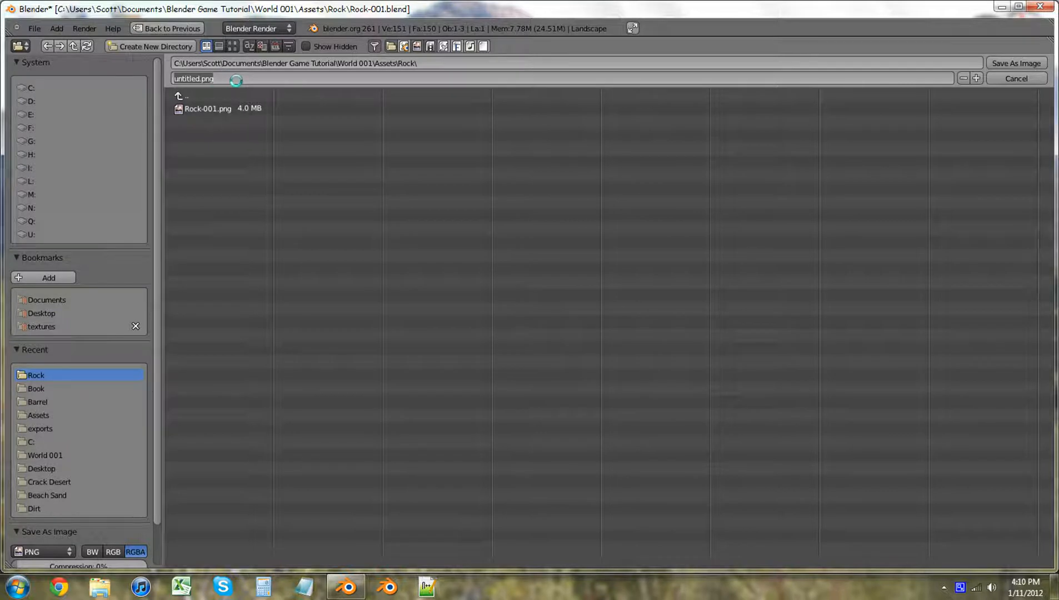
# Step: Save the image over the existing Rock-001.png in the Rock folder
pyautogui.write('rock')
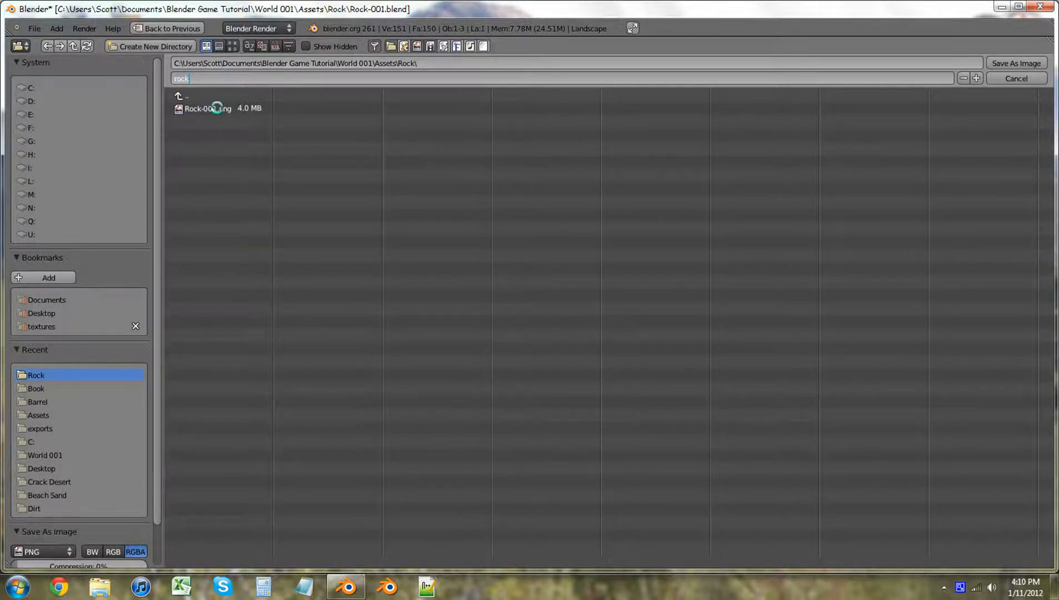
pyautogui.click(207, 108)
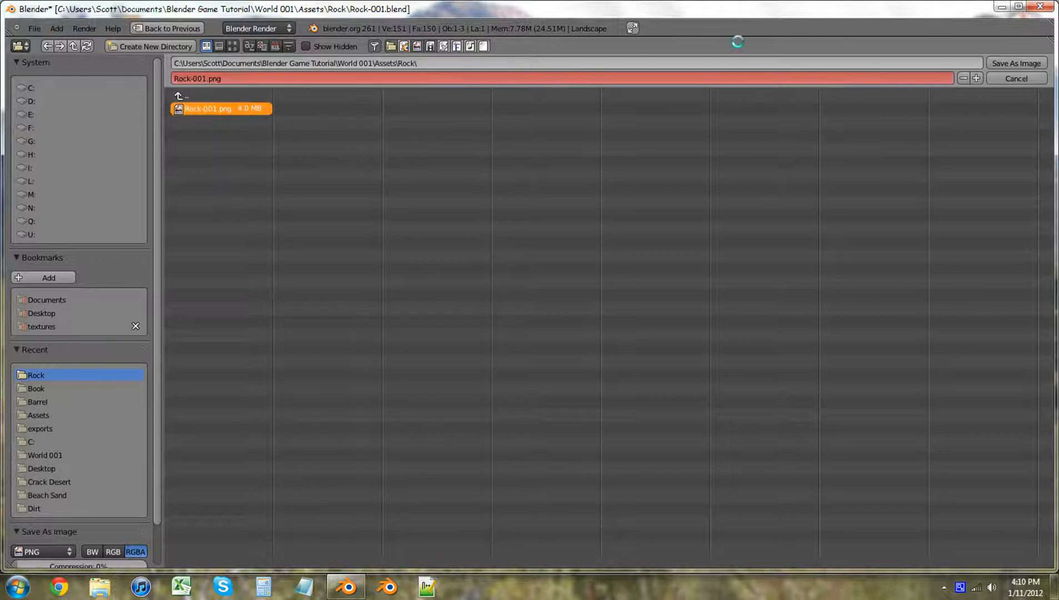
pyautogui.click(1016, 63)
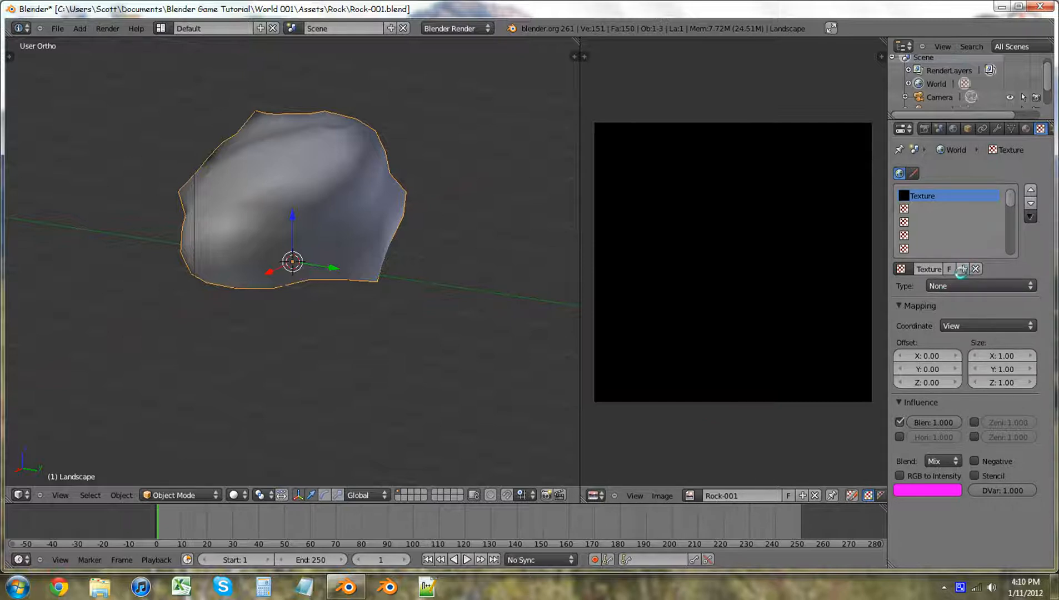
# Step: Set the World texture type to Image or Movie and load Rock-001.png
pyautogui.click(978, 285)
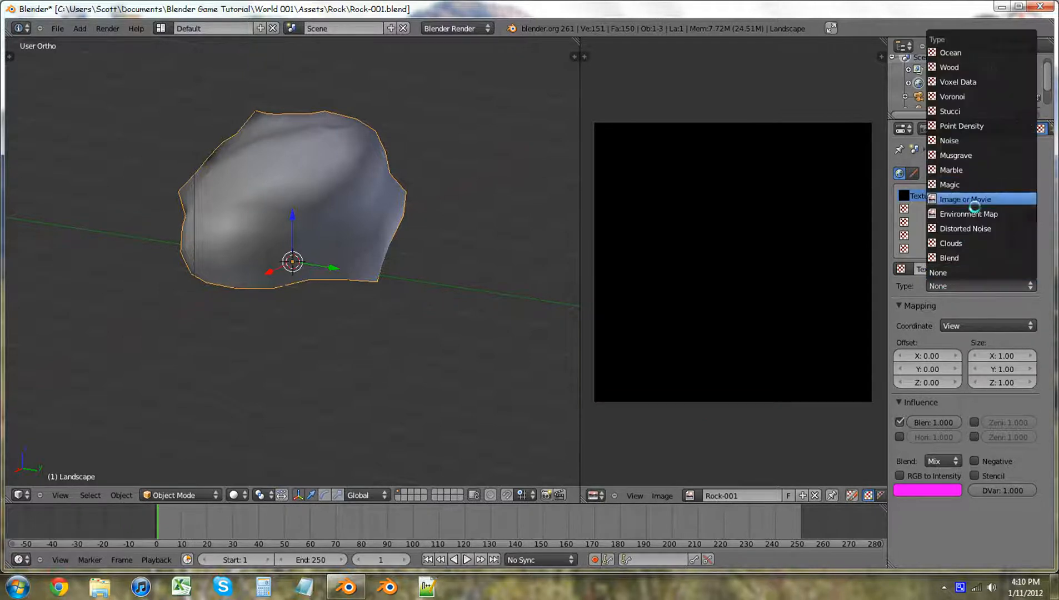
pyautogui.click(966, 199)
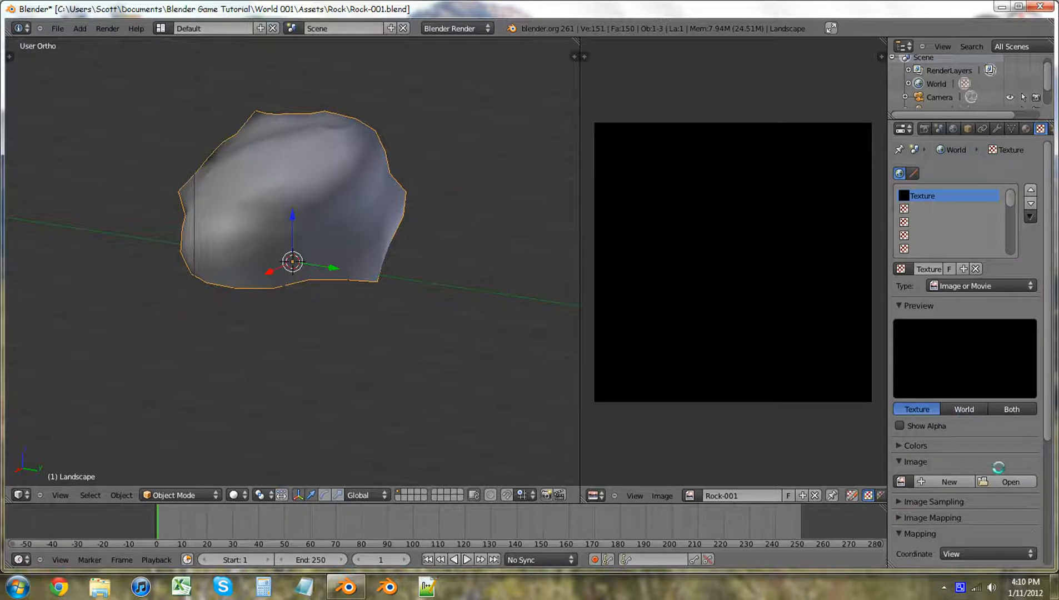
pyautogui.click(1011, 481)
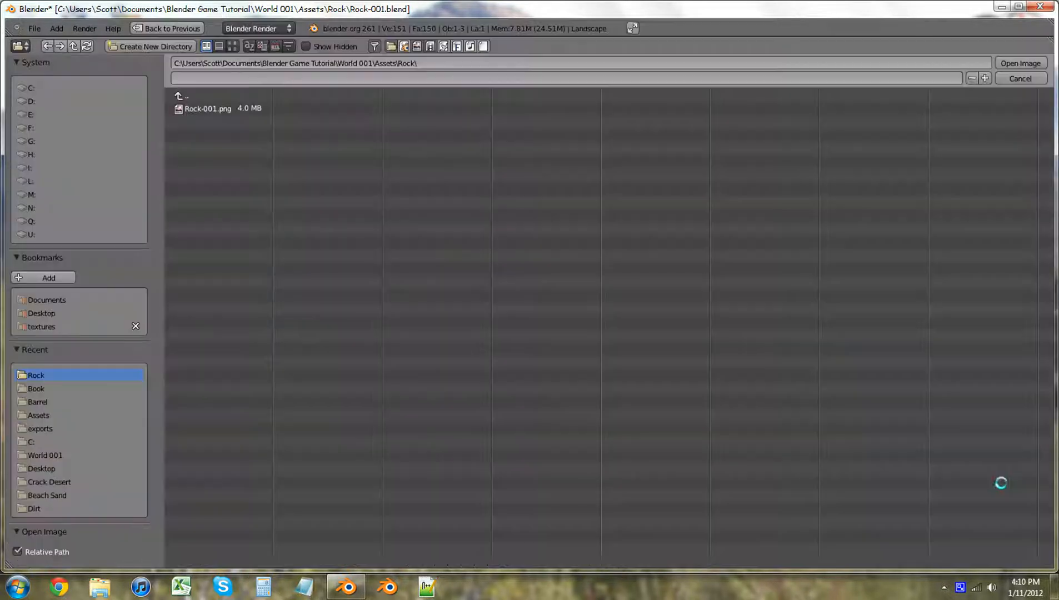
pyautogui.click(207, 108)
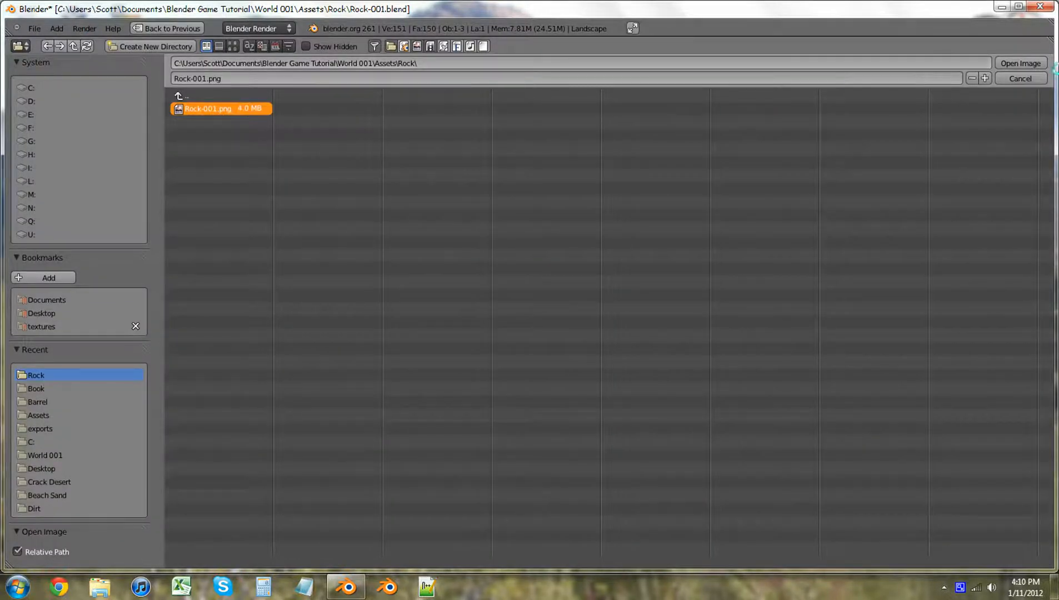
pyautogui.click(1021, 63)
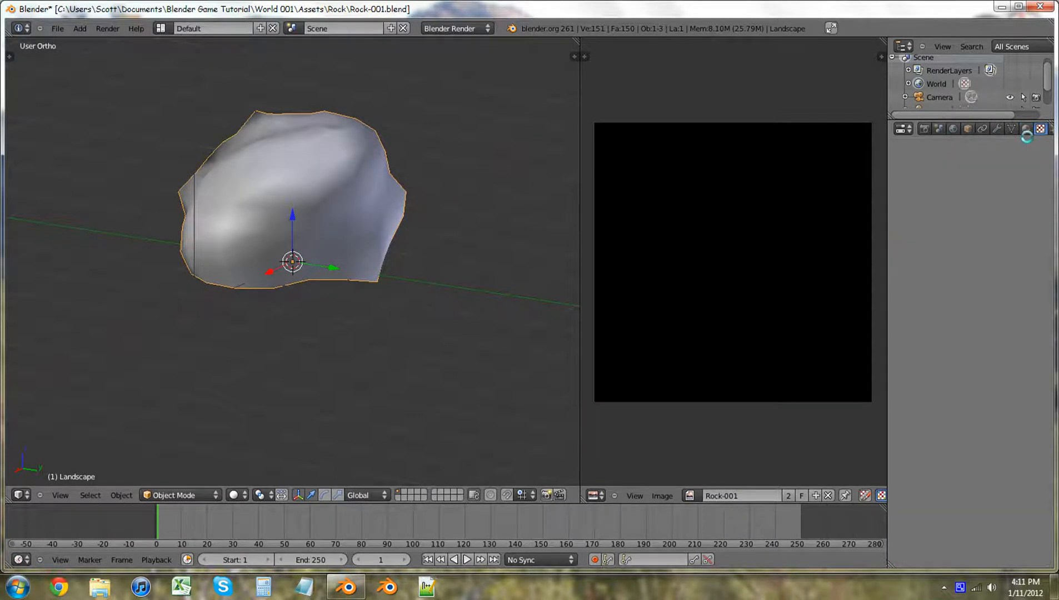
# Step: Make the material texture an Image or Movie loading Rock-001.png with UV mapping
pyautogui.click(1025, 128)
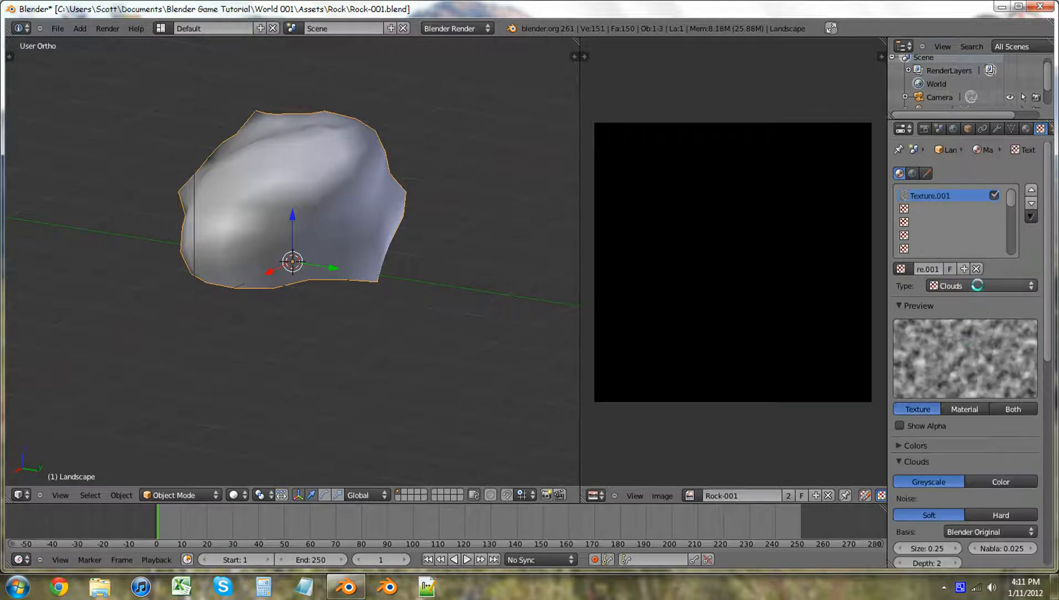
pyautogui.click(976, 285)
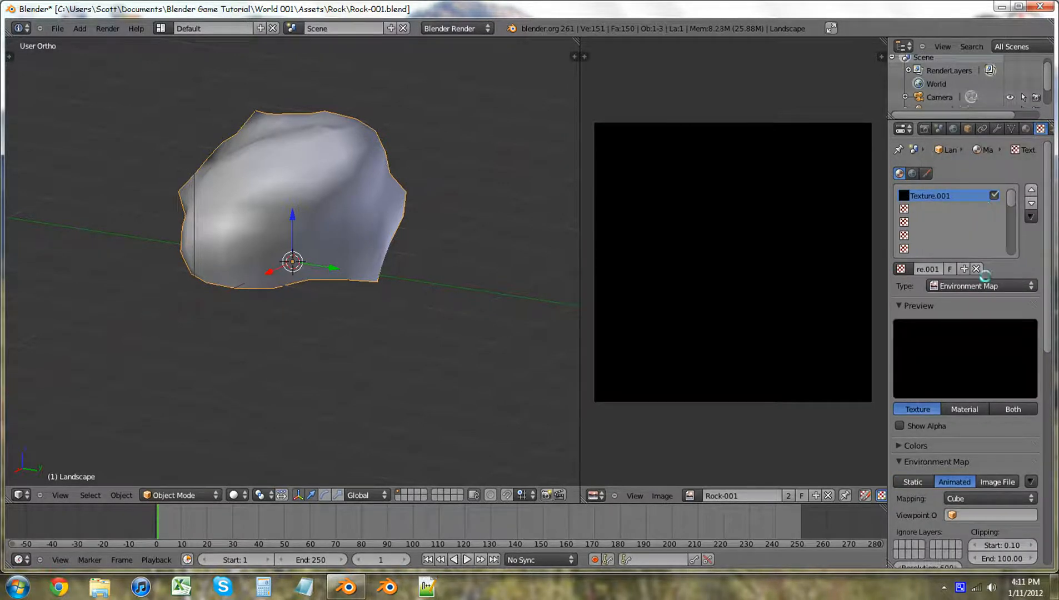
pyautogui.click(980, 285)
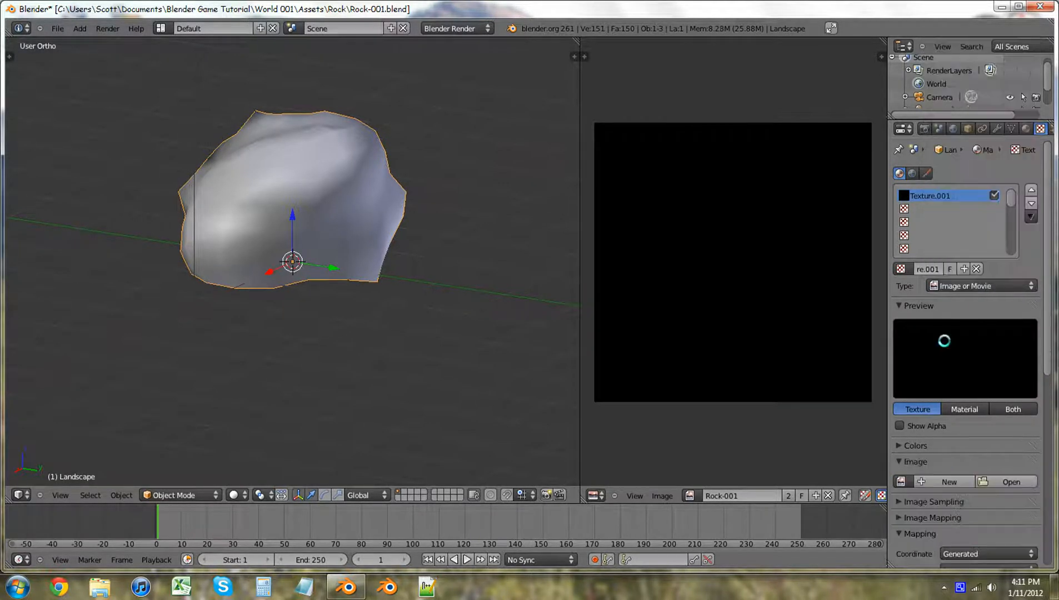
pyautogui.click(1010, 482)
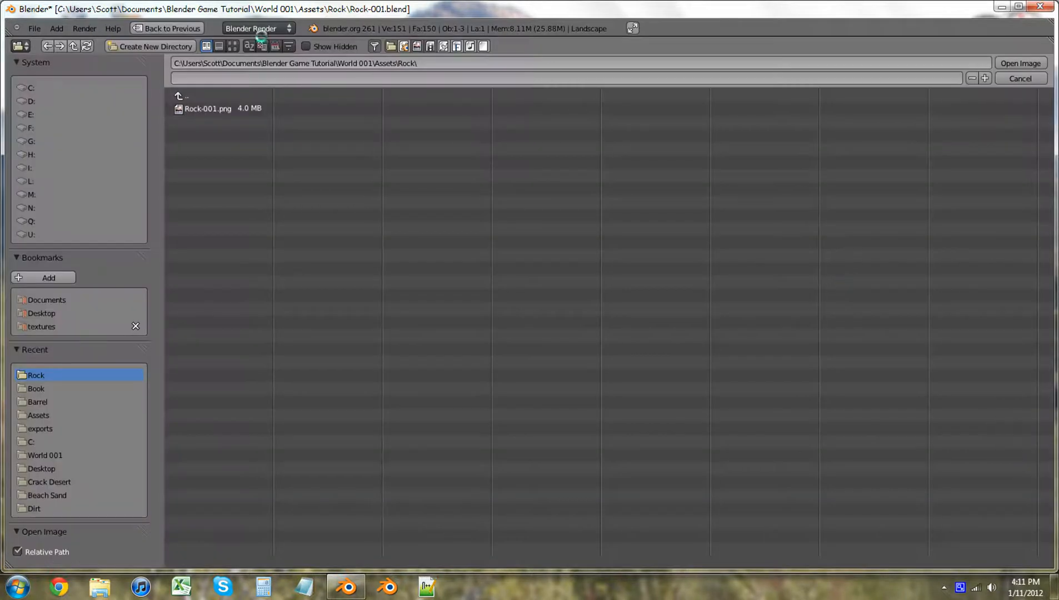
pyautogui.click(1021, 63)
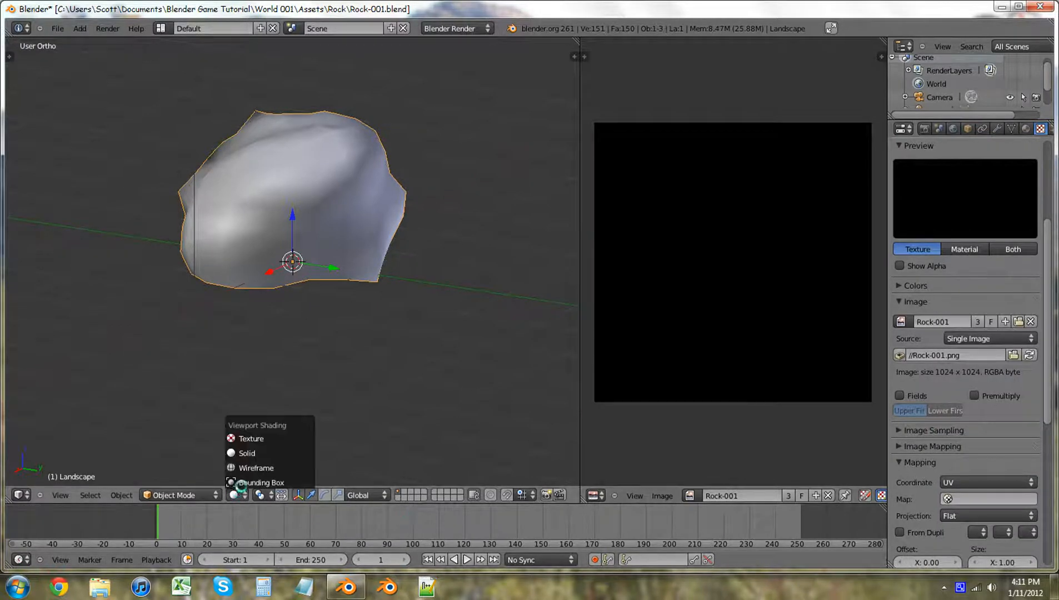
# Step: Put the textured rock in Texture Paint mode and set the brush texture type to Image or Movie
pyautogui.click(178, 495)
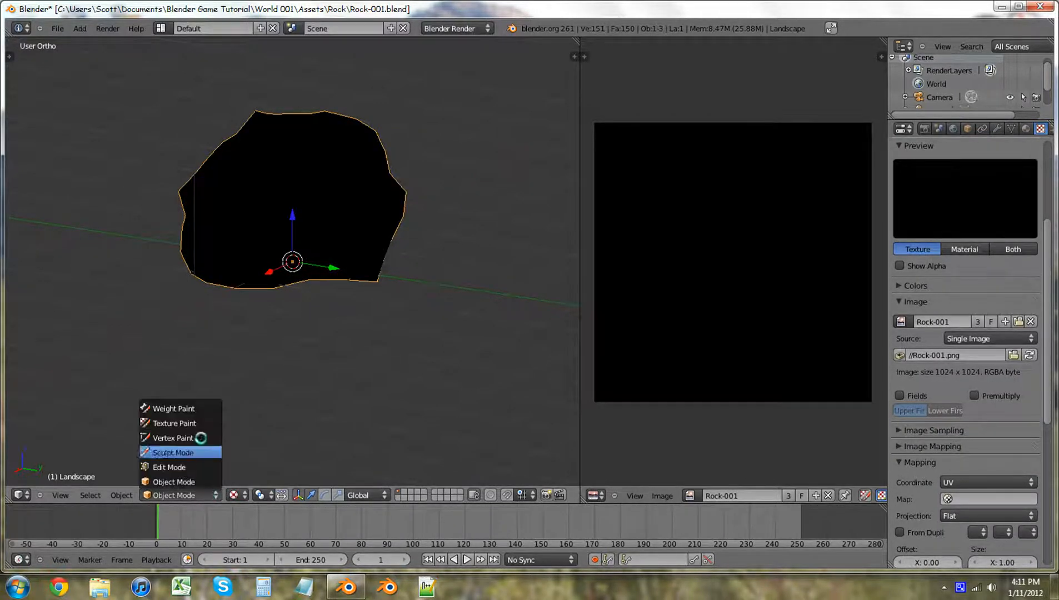
pyautogui.click(173, 423)
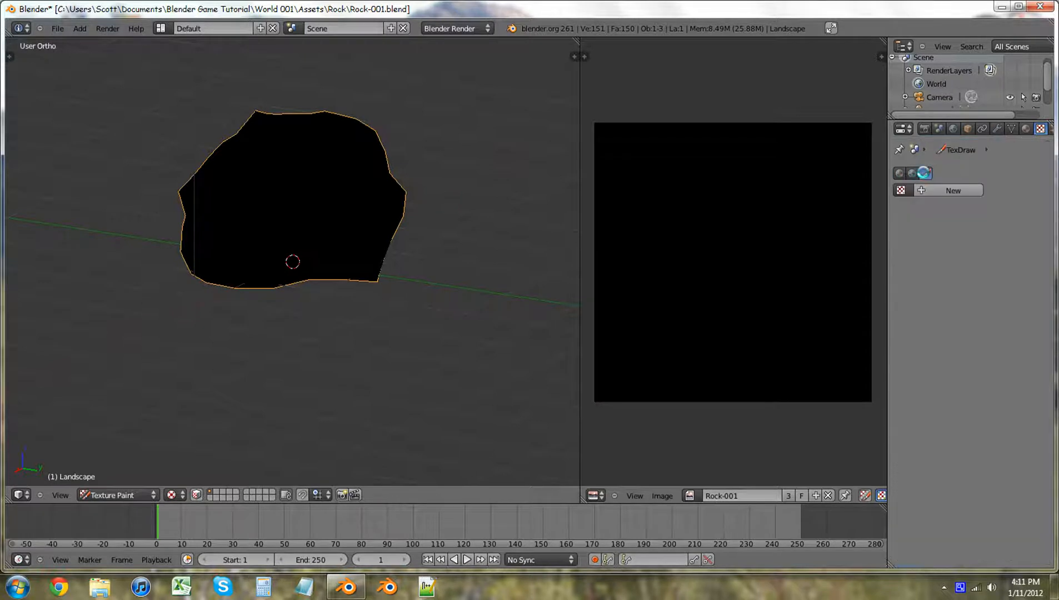
pyautogui.click(952, 190)
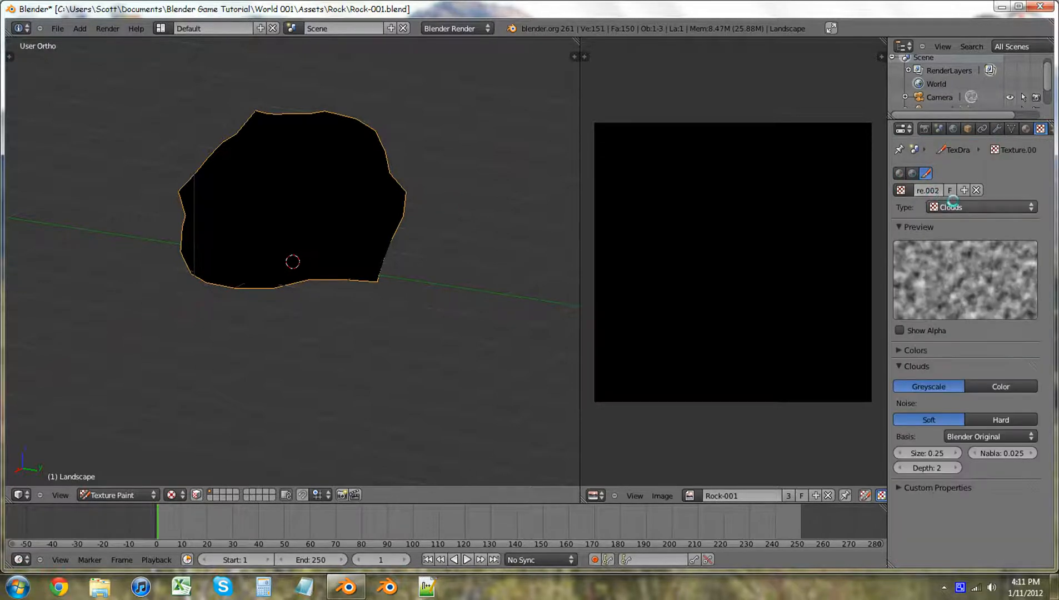
pyautogui.click(978, 207)
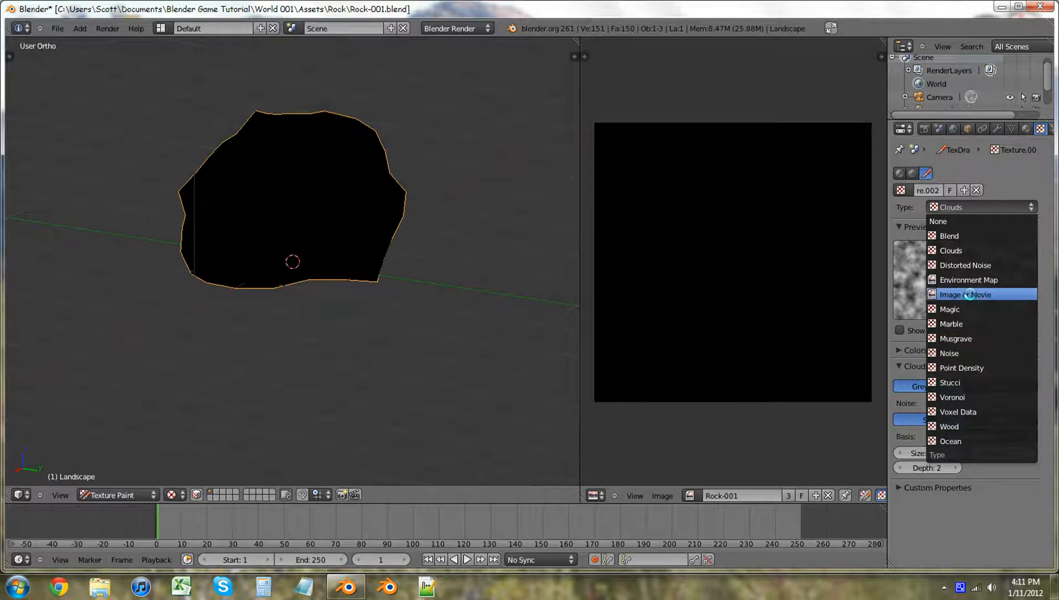
pyautogui.click(966, 294)
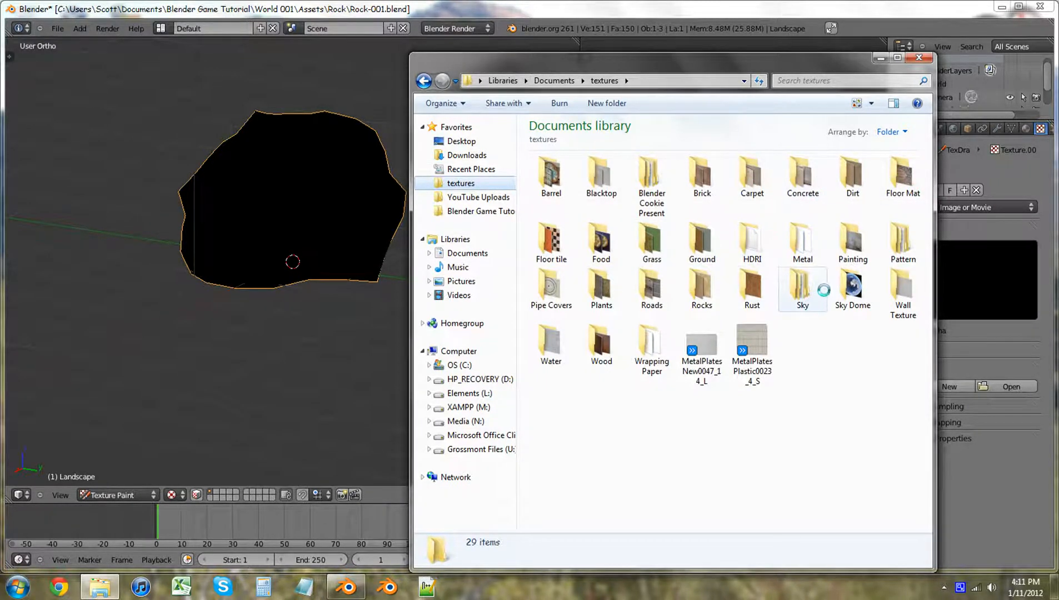
# Step: Browse the 12 rock photos in the textures library's Rocks folder, then return to Blender
pyautogui.click(552, 343)
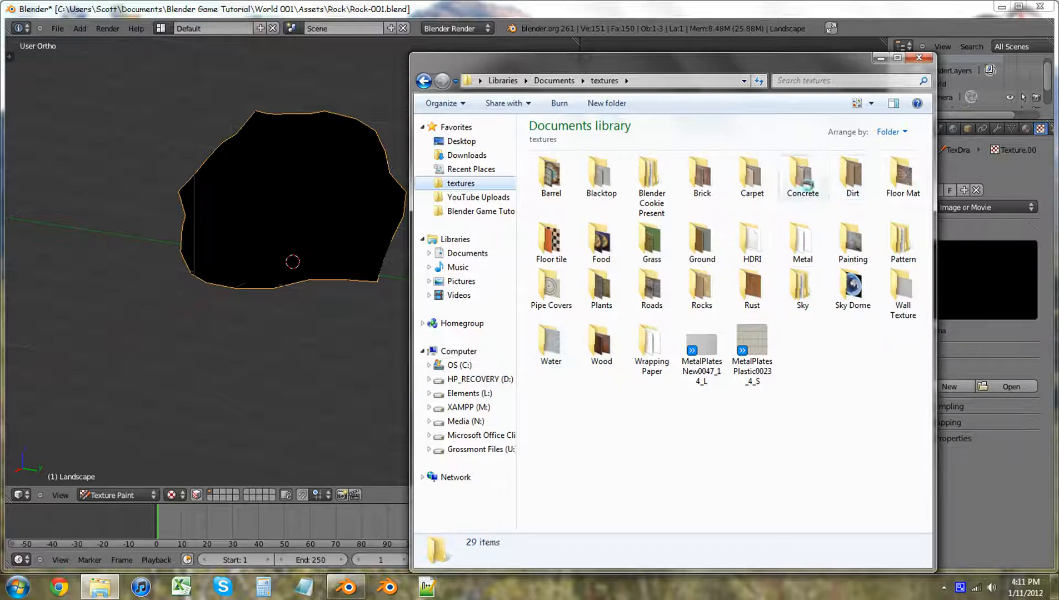
pyautogui.moveTo(803, 291)
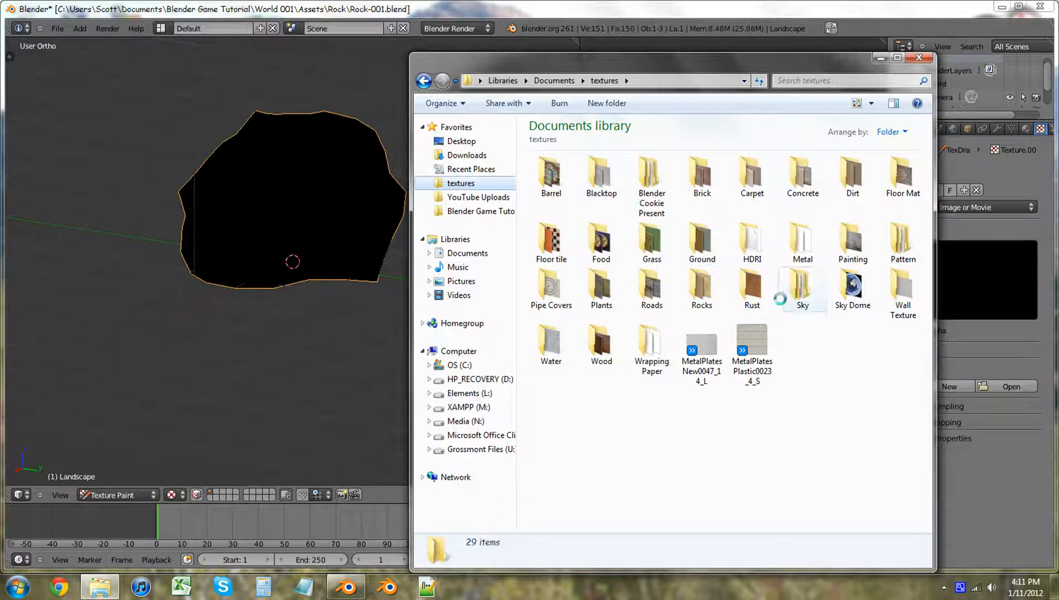
pyautogui.doubleClick(701, 288)
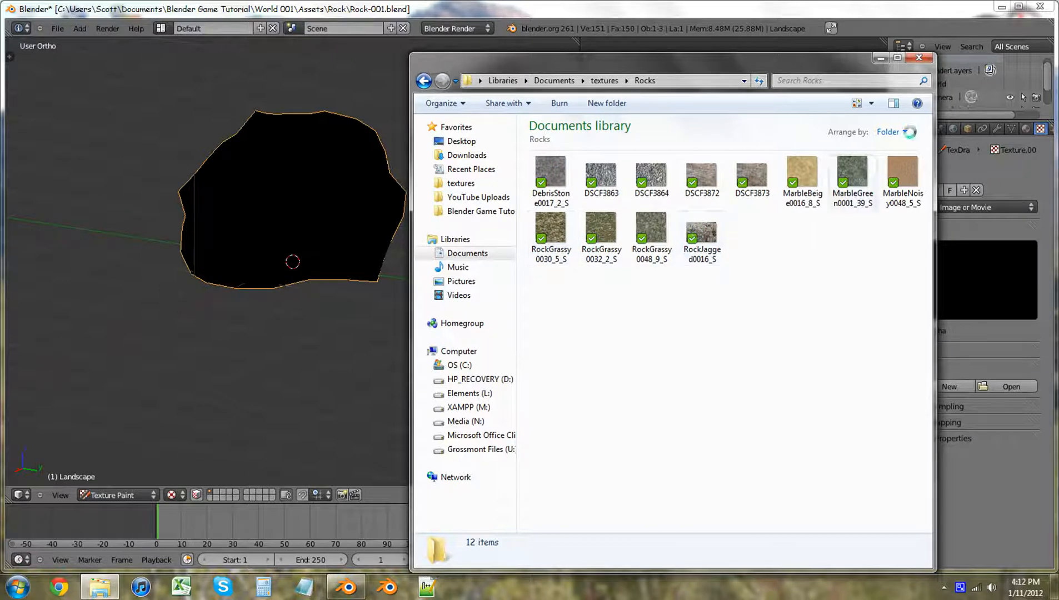
pyautogui.click(920, 57)
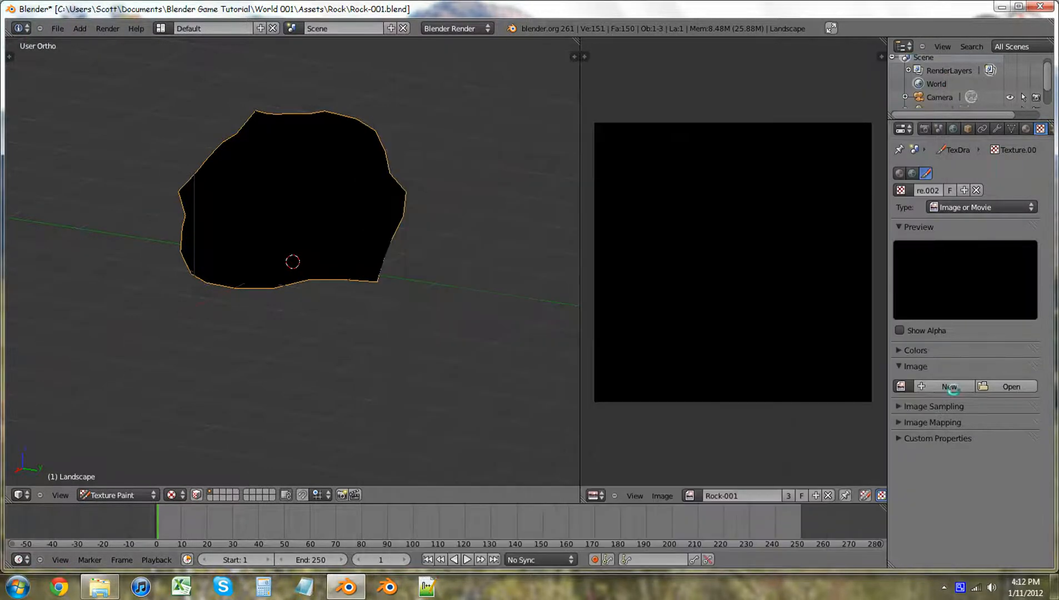
# Step: Load RockJagged0016_S.jpg from the textures Rocks folder as the brush image texture
pyautogui.click(1010, 385)
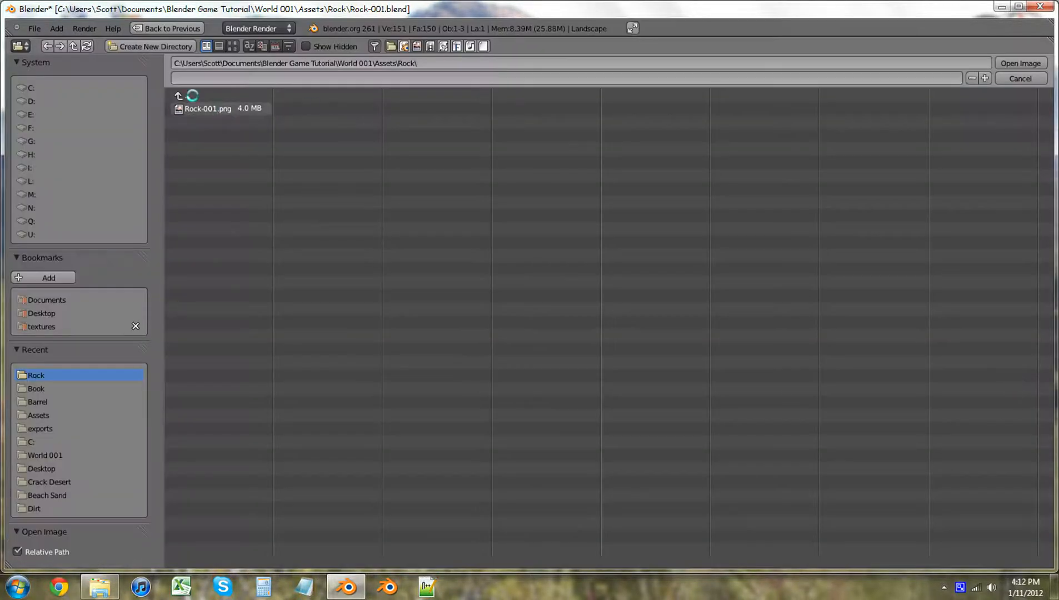
pyautogui.click(41, 326)
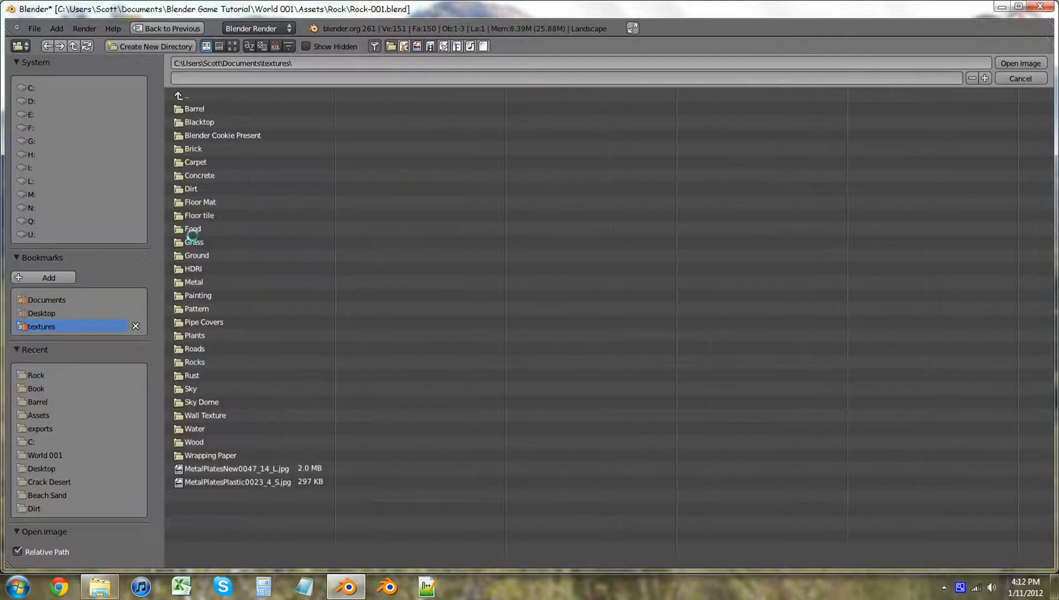
pyautogui.doubleClick(194, 363)
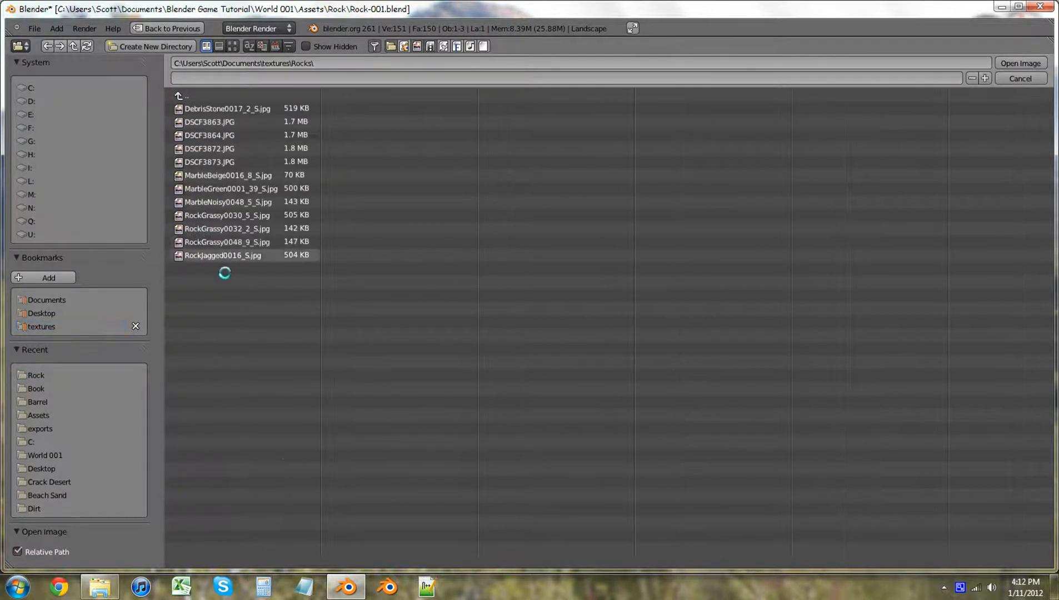
pyautogui.click(1022, 63)
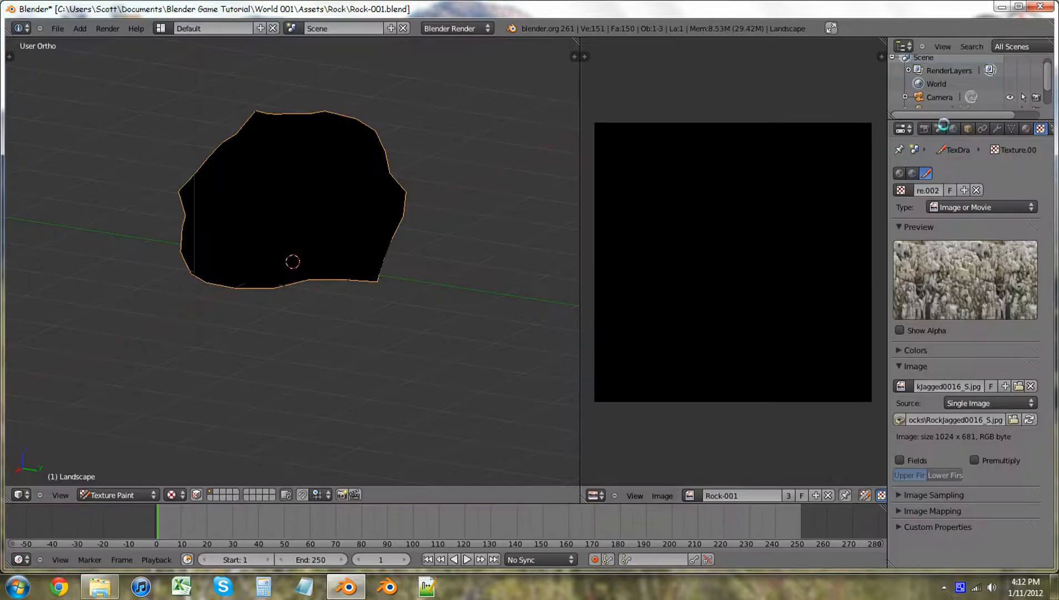
pyautogui.moveTo(262, 189)
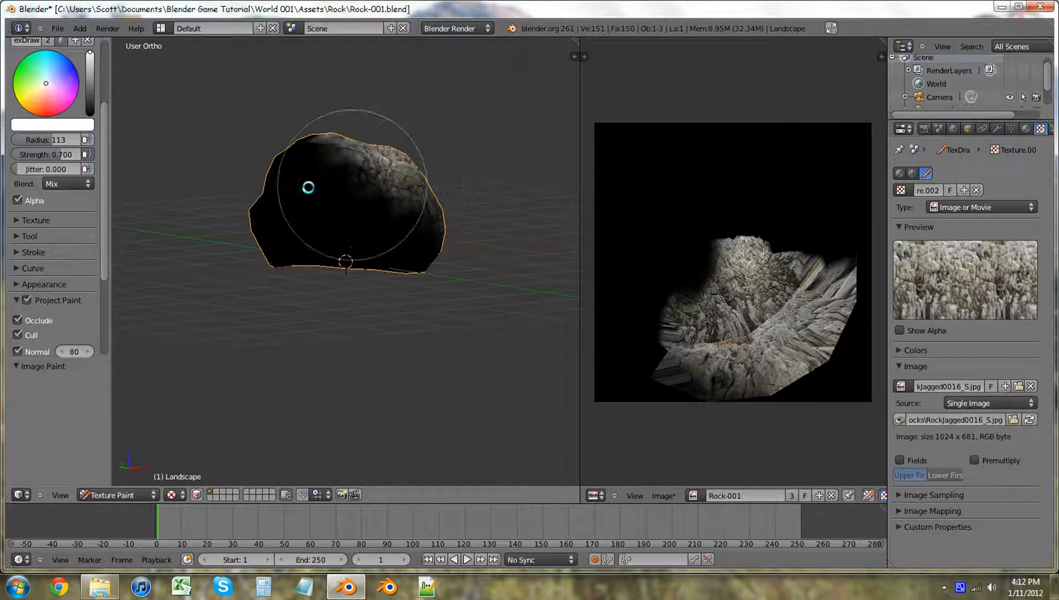
pyautogui.moveTo(247, 200)
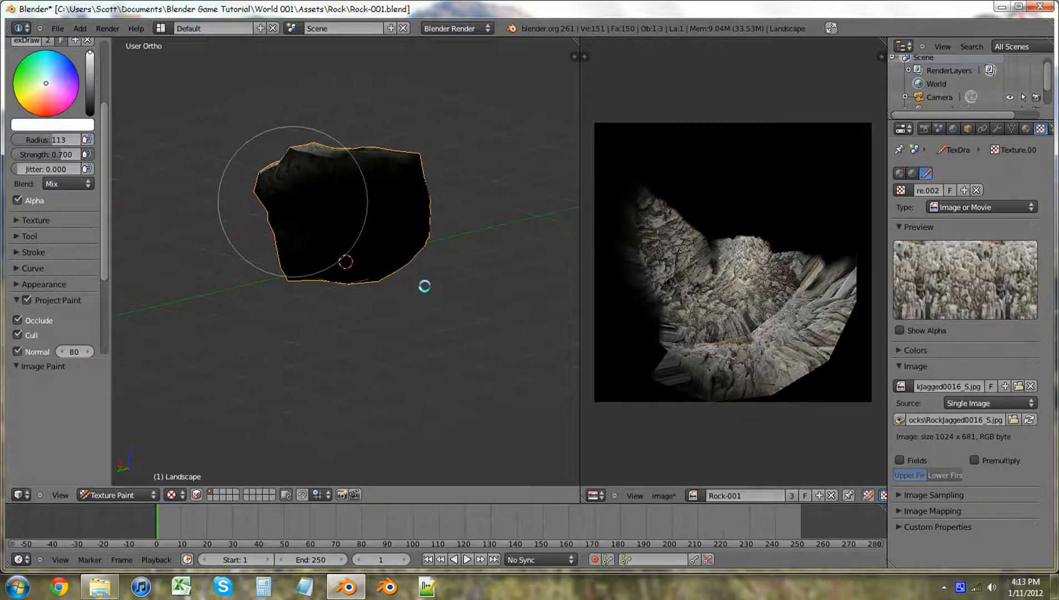
pyautogui.moveTo(494, 235)
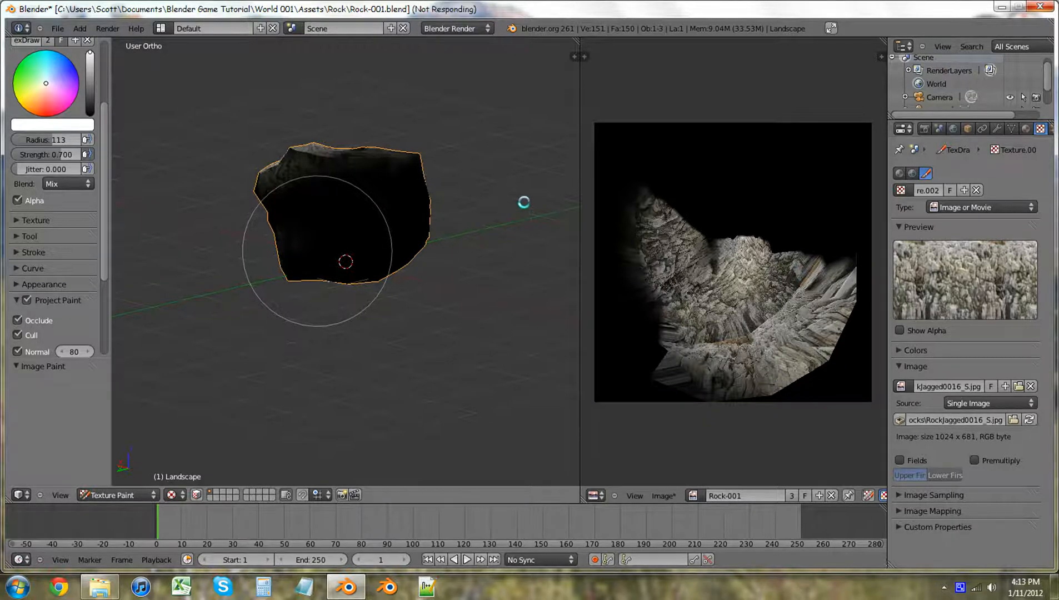
pyautogui.moveTo(399, 214)
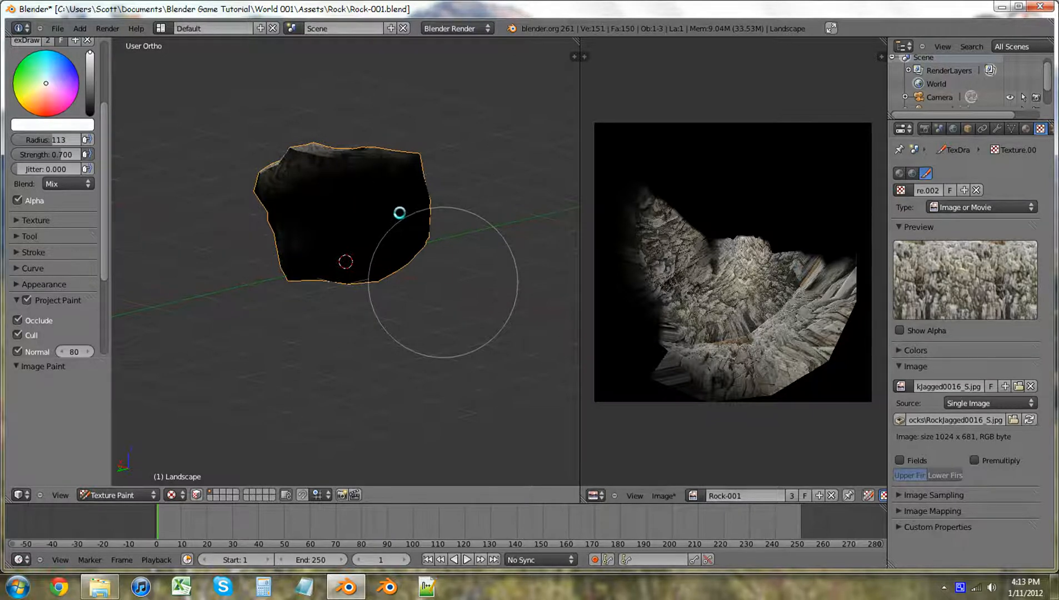
pyautogui.moveTo(466, 203)
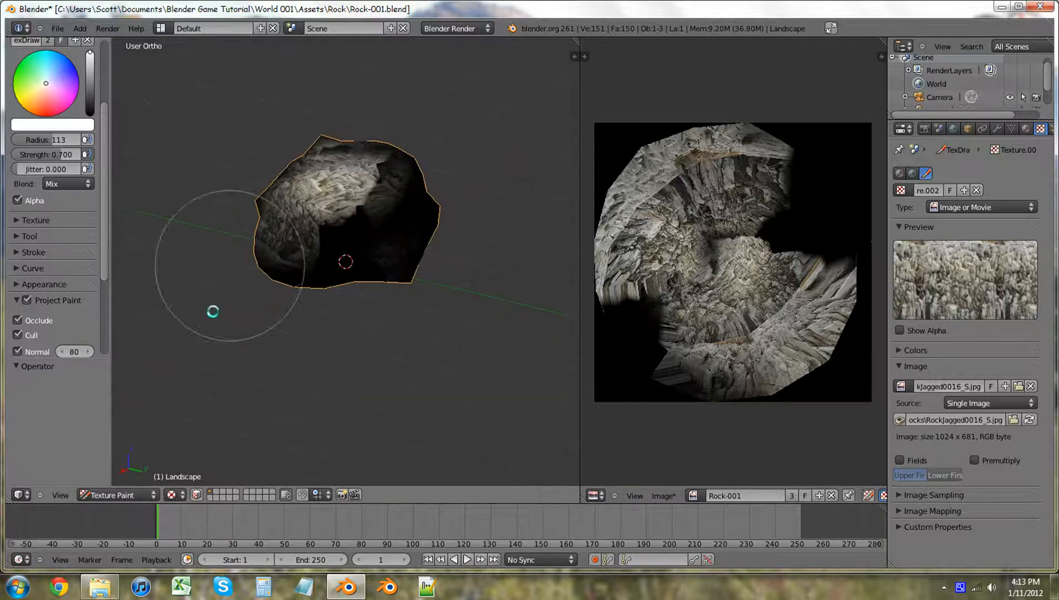
# Step: Switch to Object Mode to place lamps around the rock, then head back toward Texture Paint mode
pyautogui.click(110, 495)
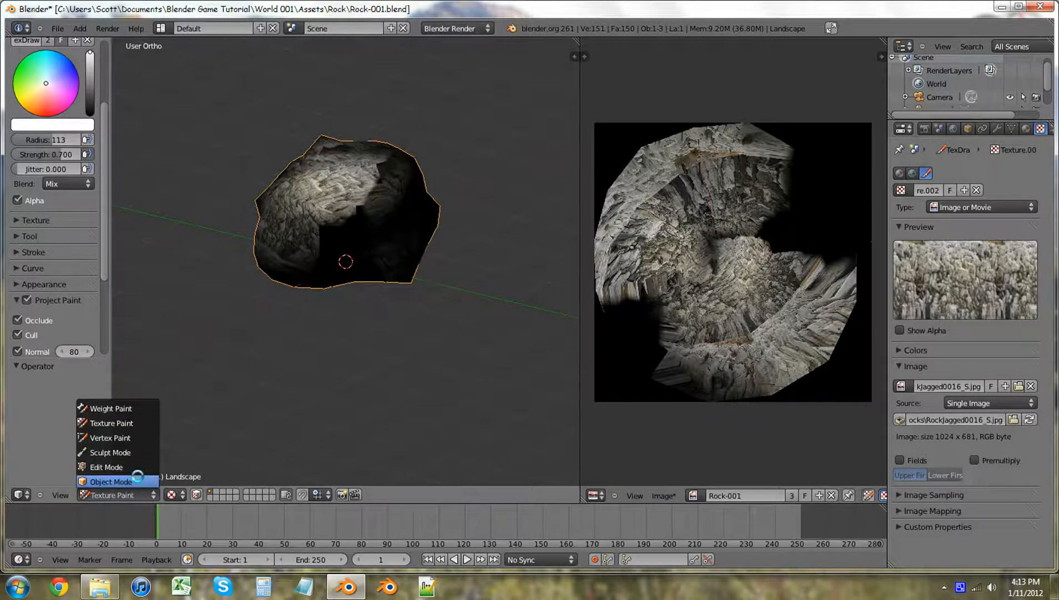
pyautogui.click(110, 482)
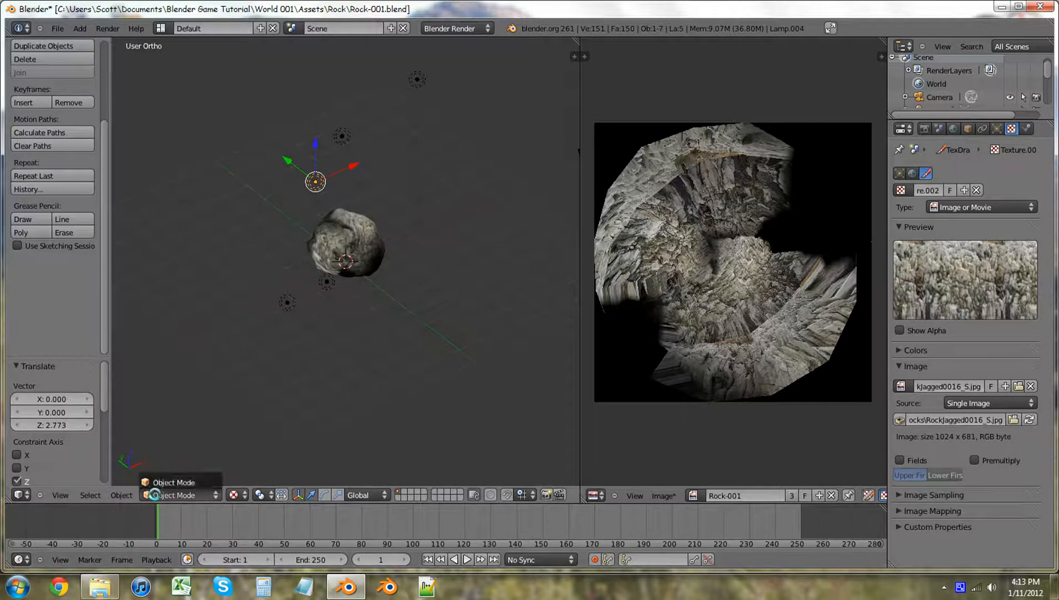
pyautogui.click(351, 247)
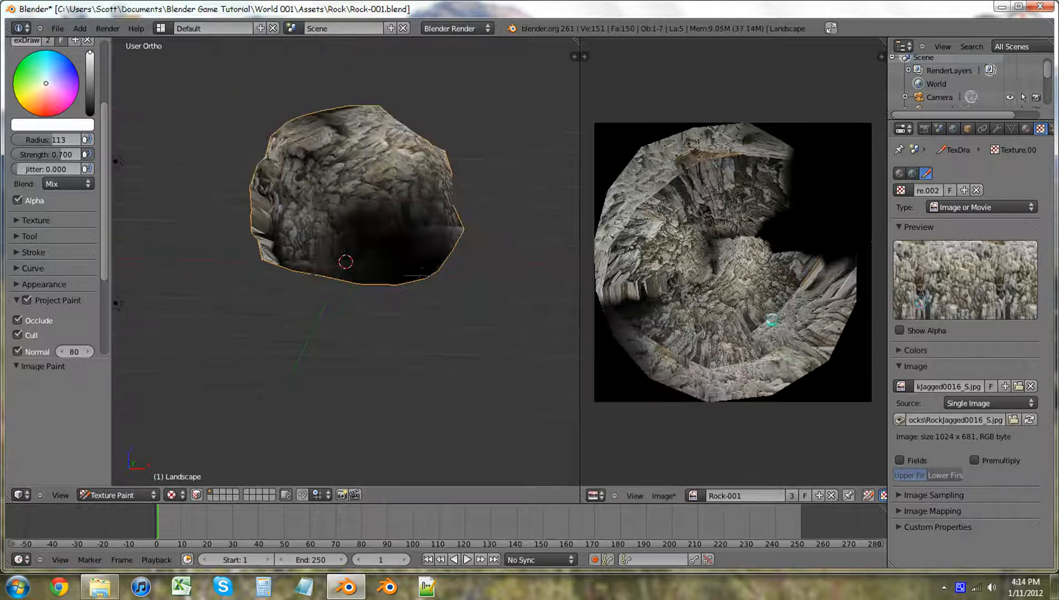
pyautogui.moveTo(460, 273)
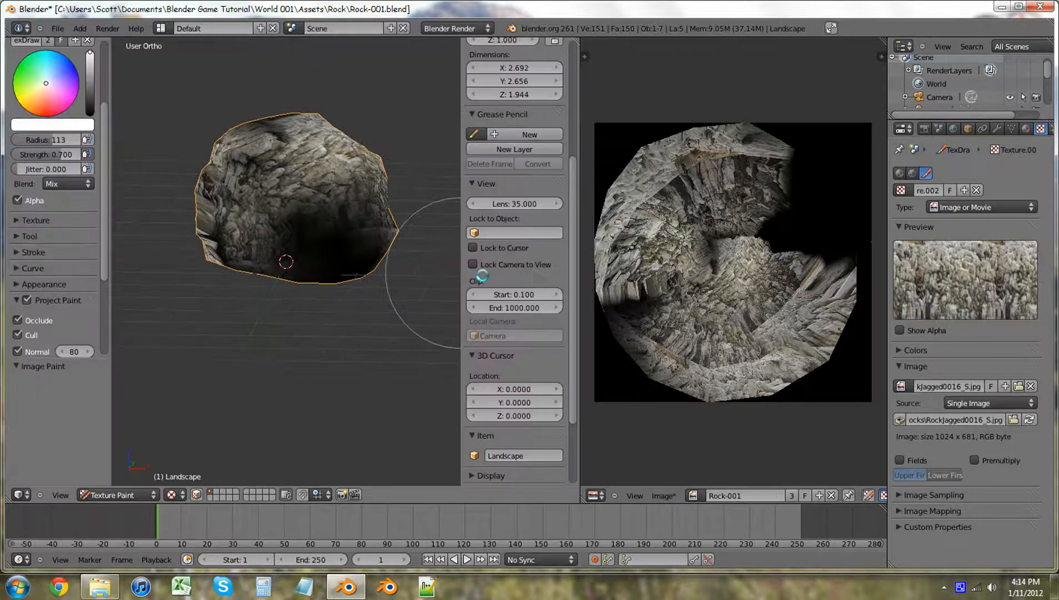
# Step: Paint the remaining rock surface, trying GLSL, then set viewport shading back to Multitexture
pyautogui.scroll(-3)
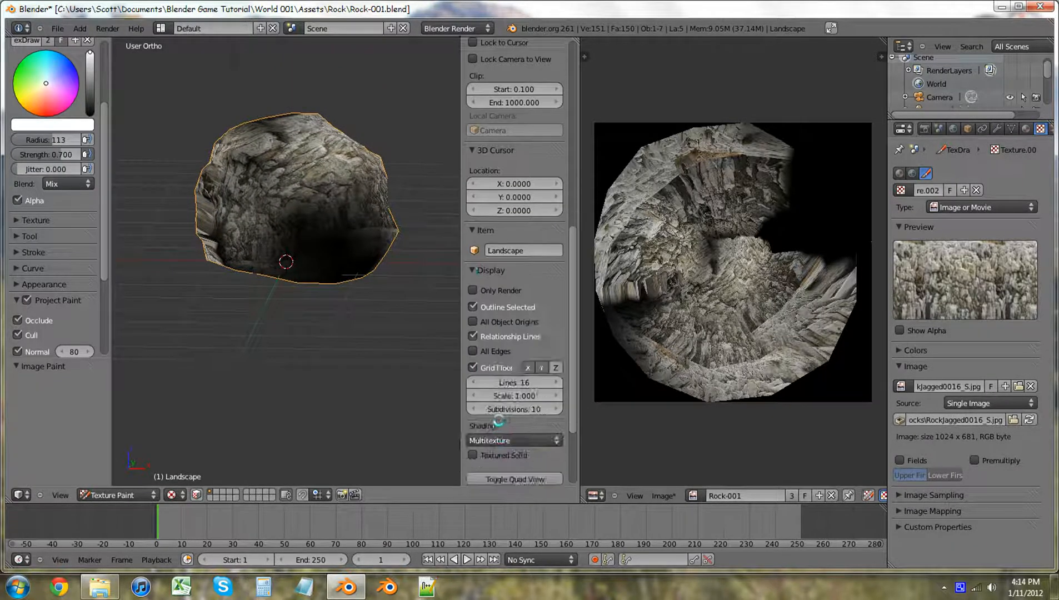
pyautogui.click(513, 441)
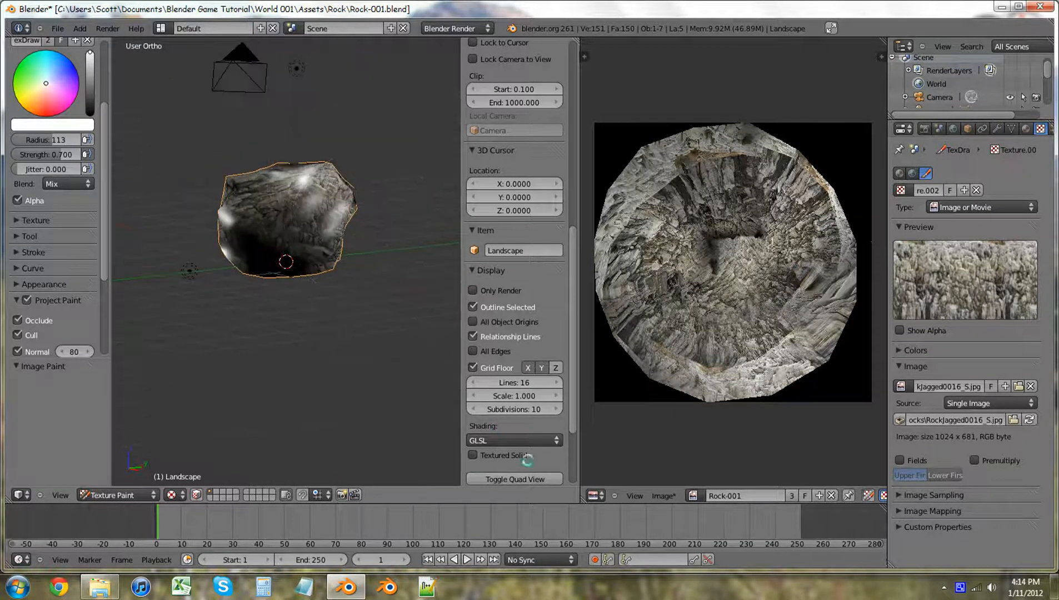
pyautogui.click(513, 441)
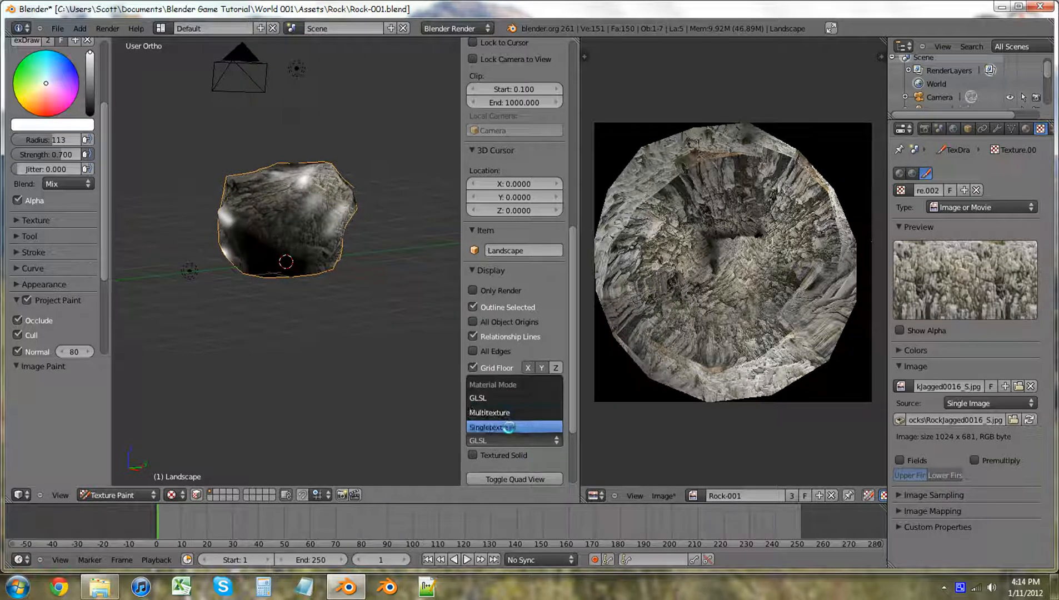
pyautogui.click(489, 413)
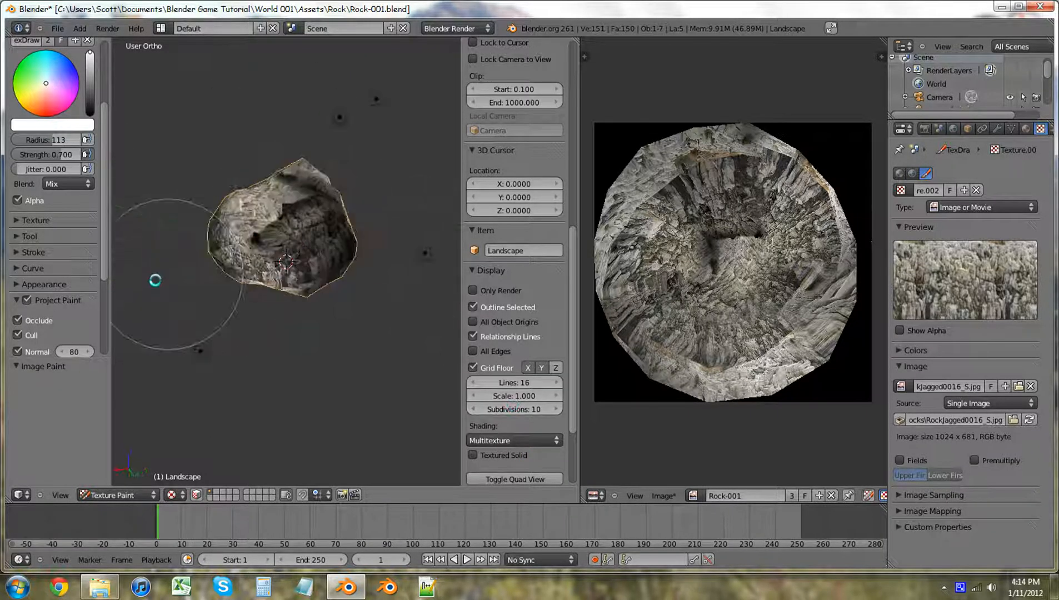